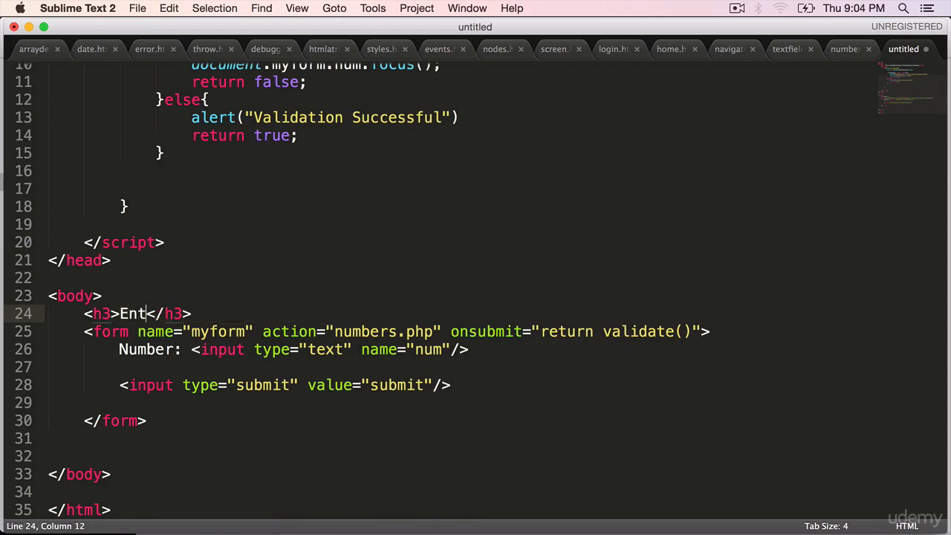
- Change the heading to "Select a color:", remove the Number input and begin a <select> tag
text(Select a)
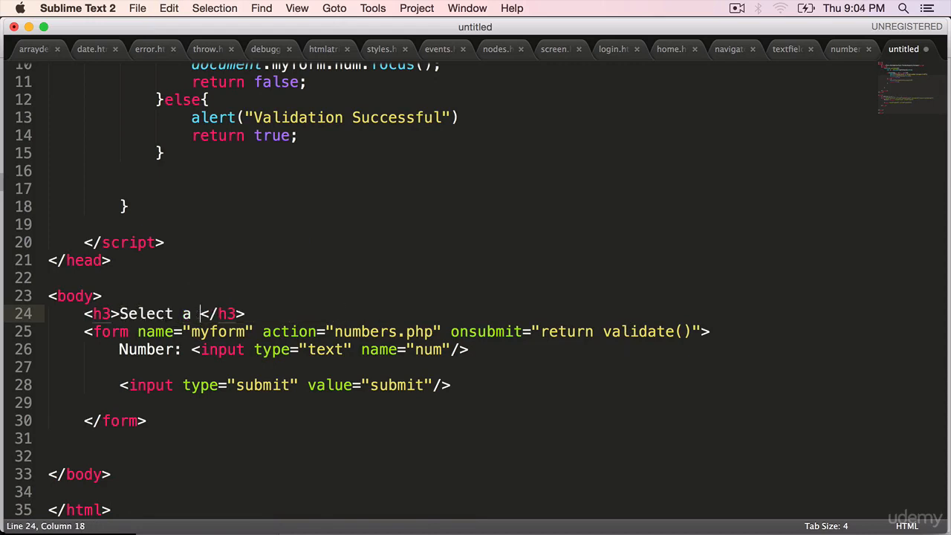
text(color:)
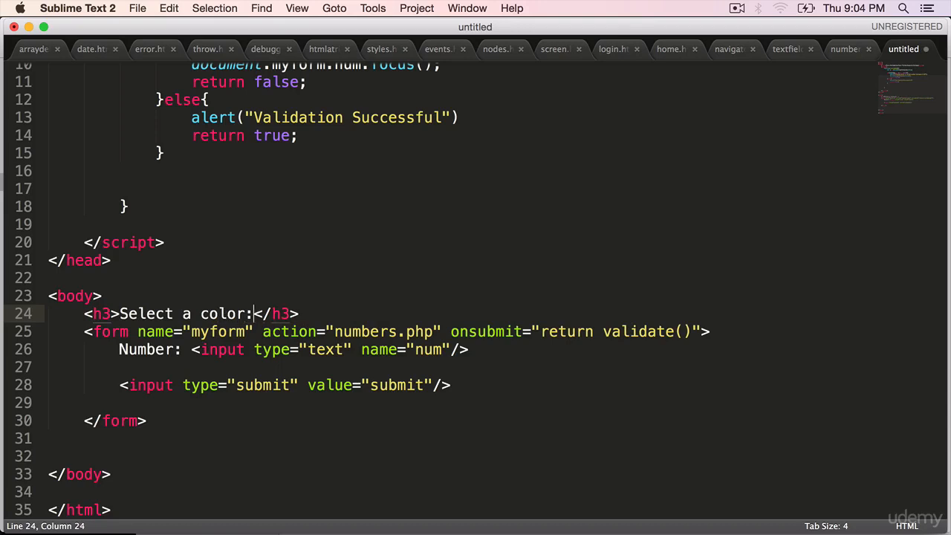
drag(118, 349, 275, 349)
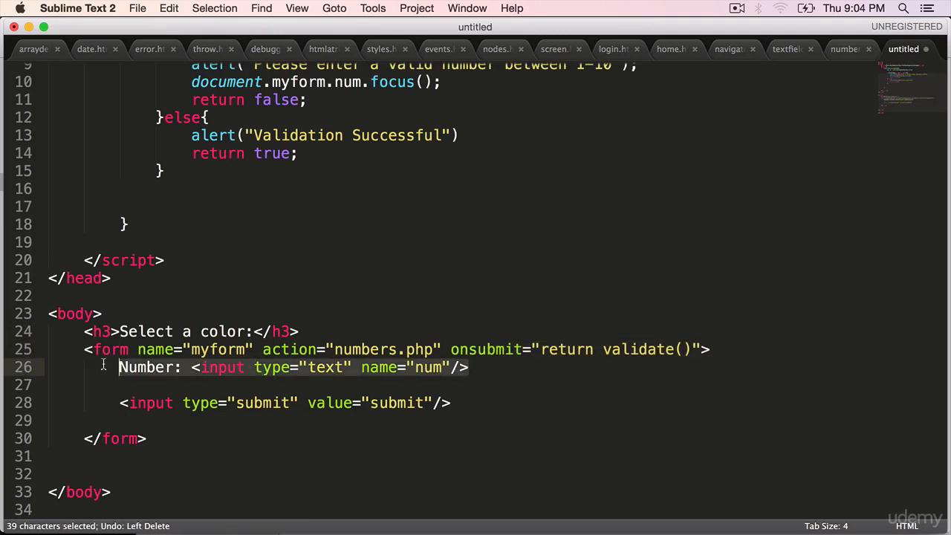
key(Delete)
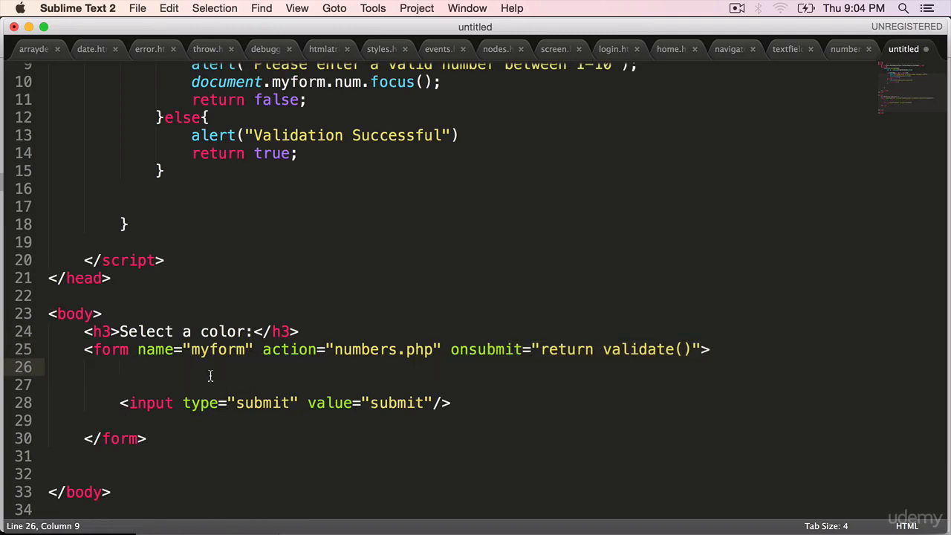
text(<select>)
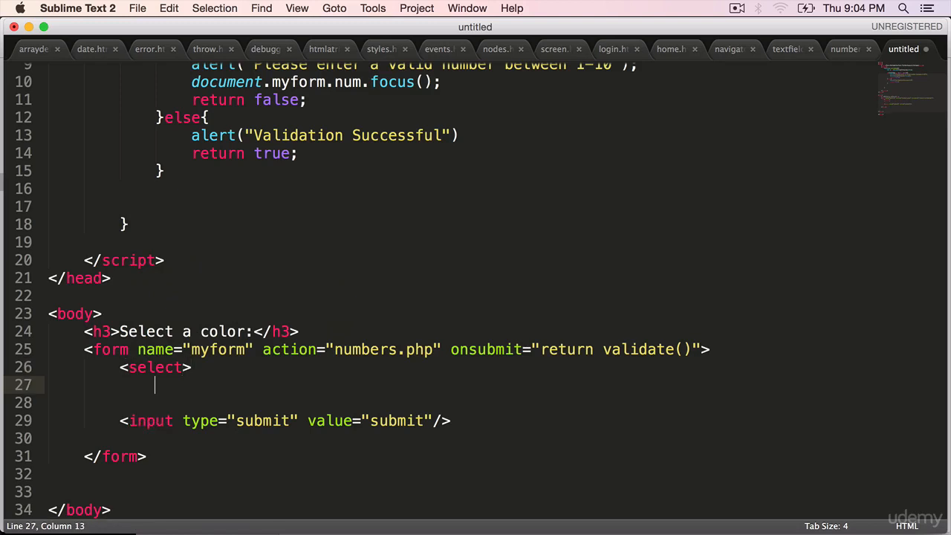
- Write one <option value="">Select a color</option> line and duplicate it to four options
text(</sle)
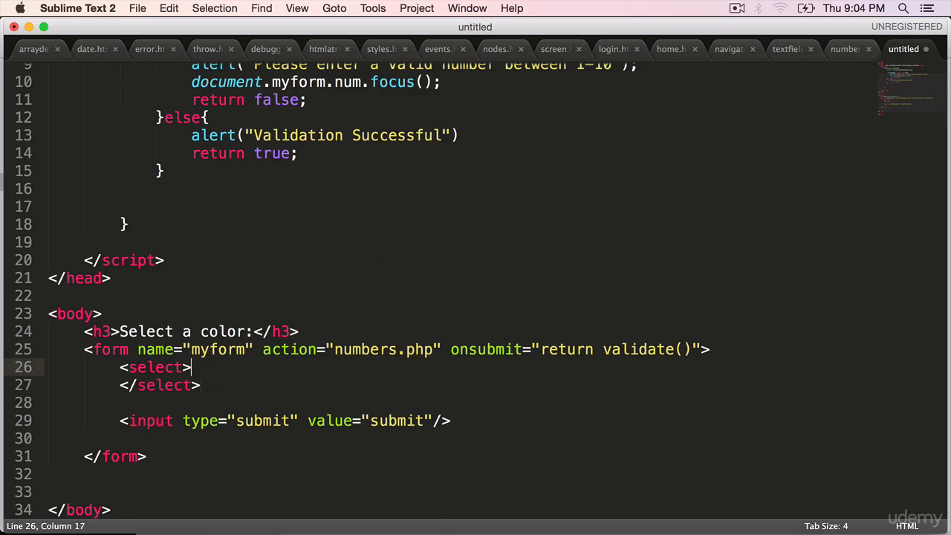
text(<option>)
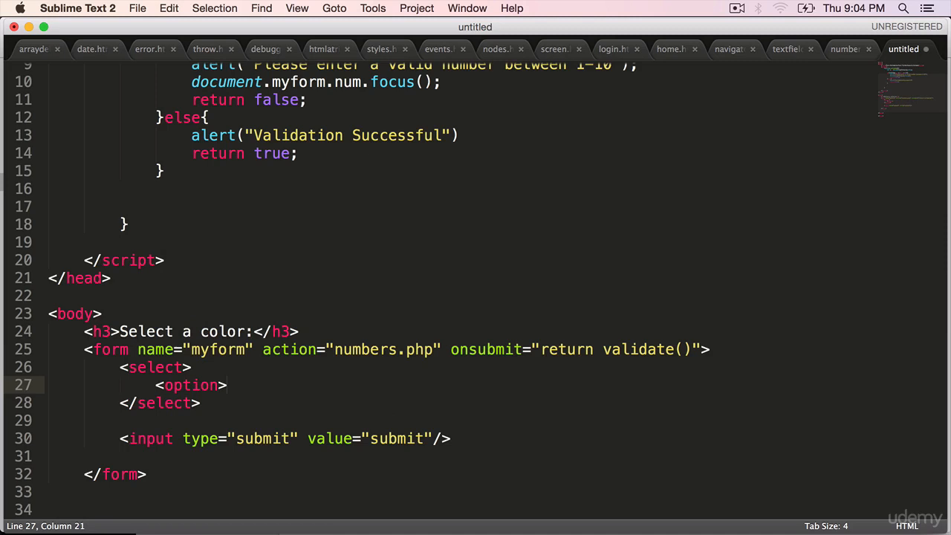
text(value="")
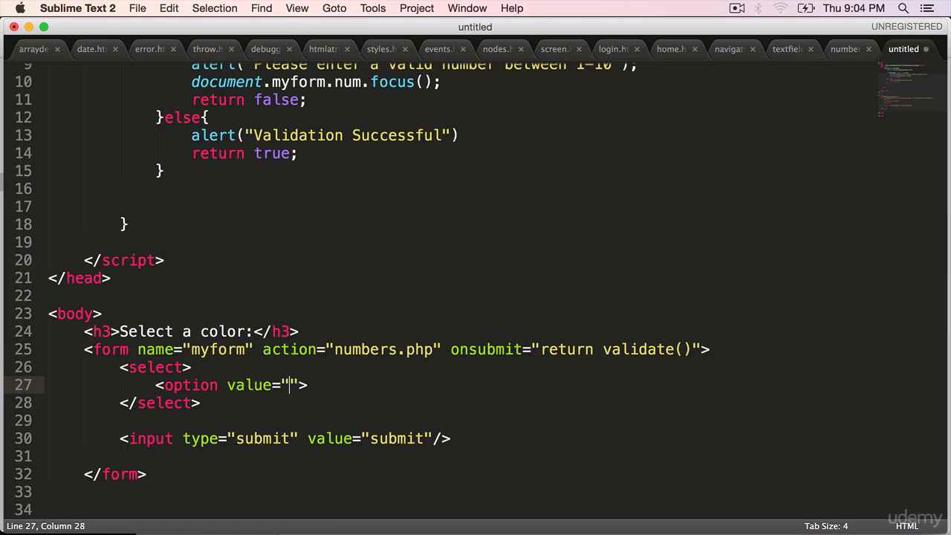
text(>Select a)
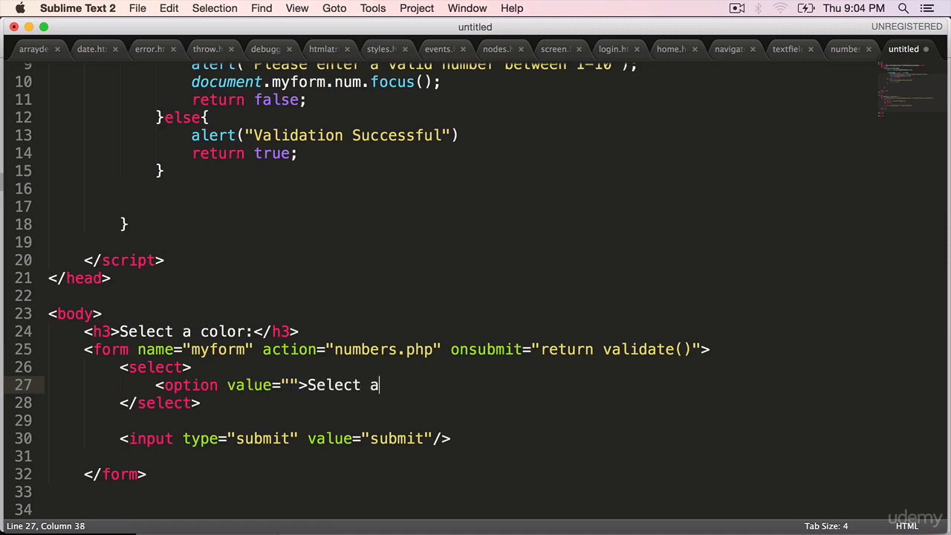
text(color</)
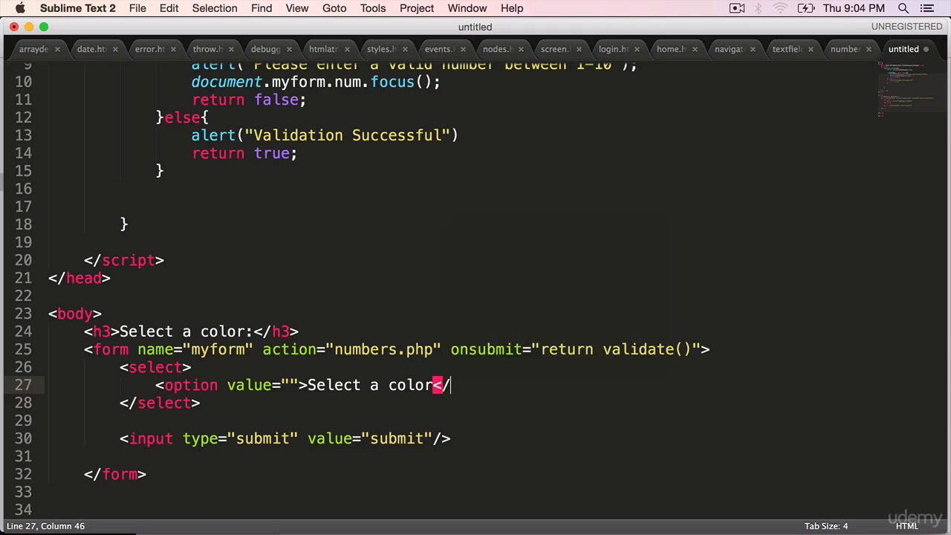
text(option)
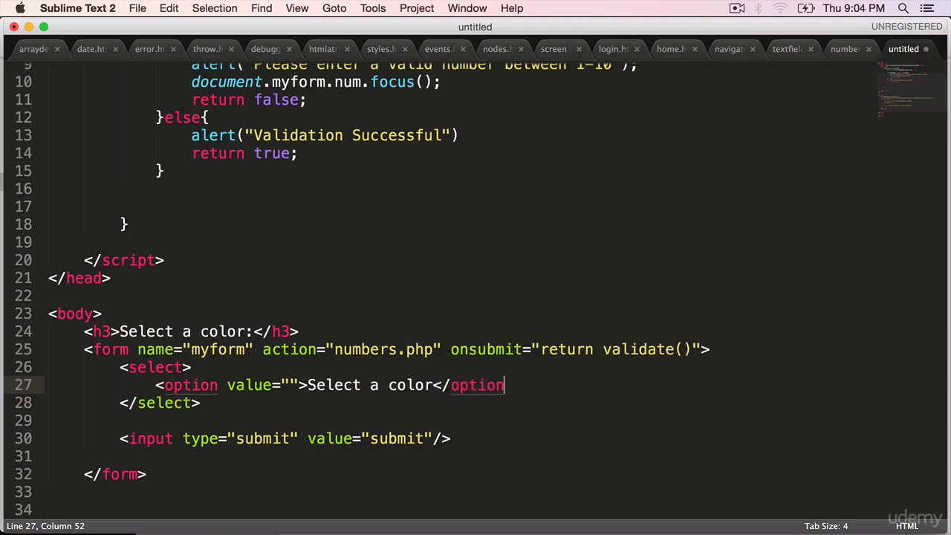
text(>)
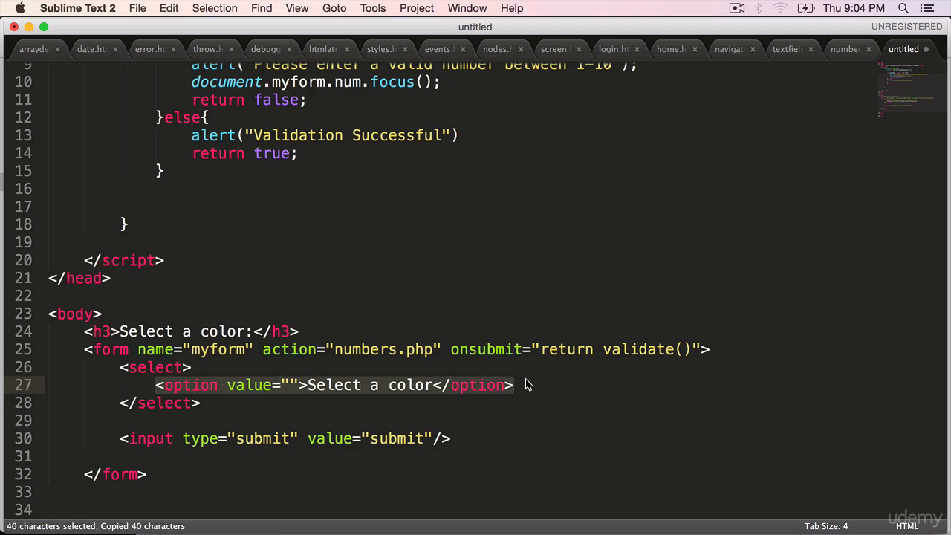
key(cmd+v)
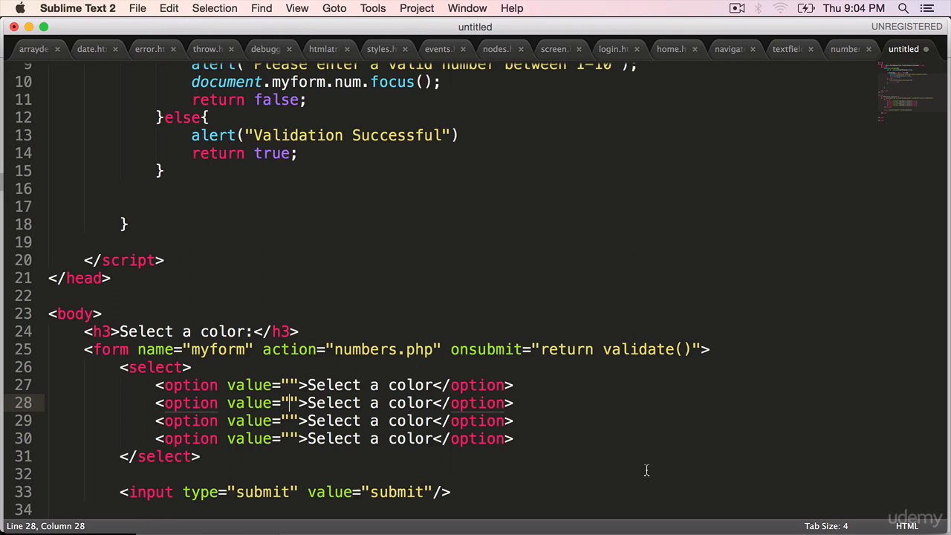
- Edit the copied options to Blue, Red and Green with values blue, red, gree
text(blue)
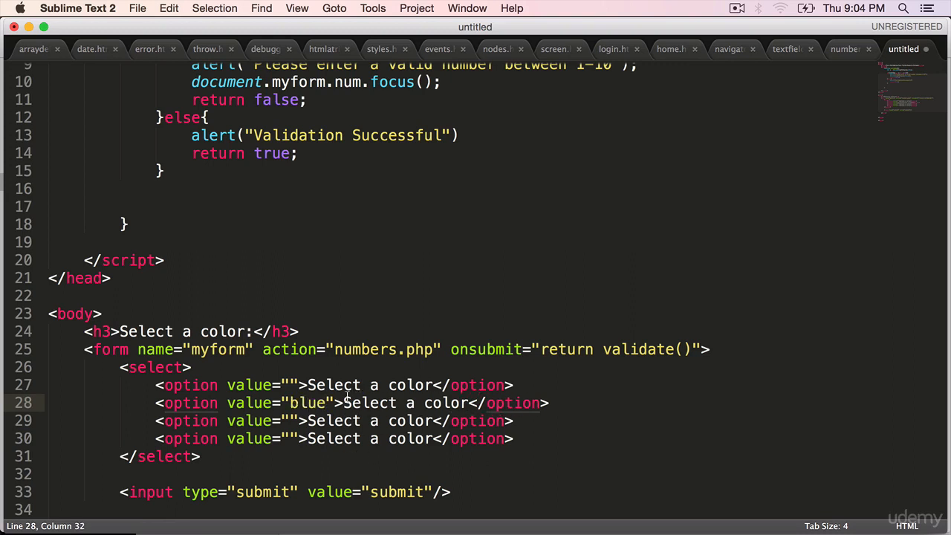
text(Blu)
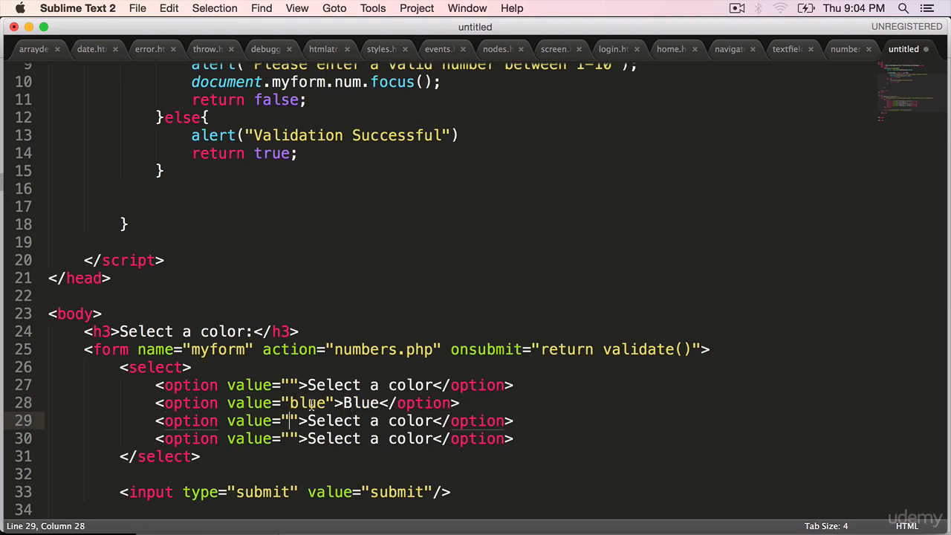
mouse_move(605, 288)
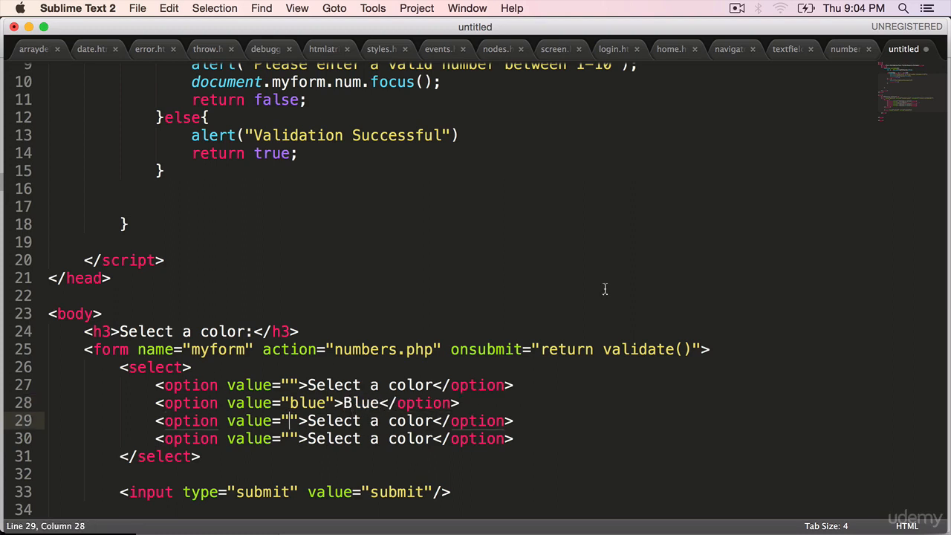
text(red)
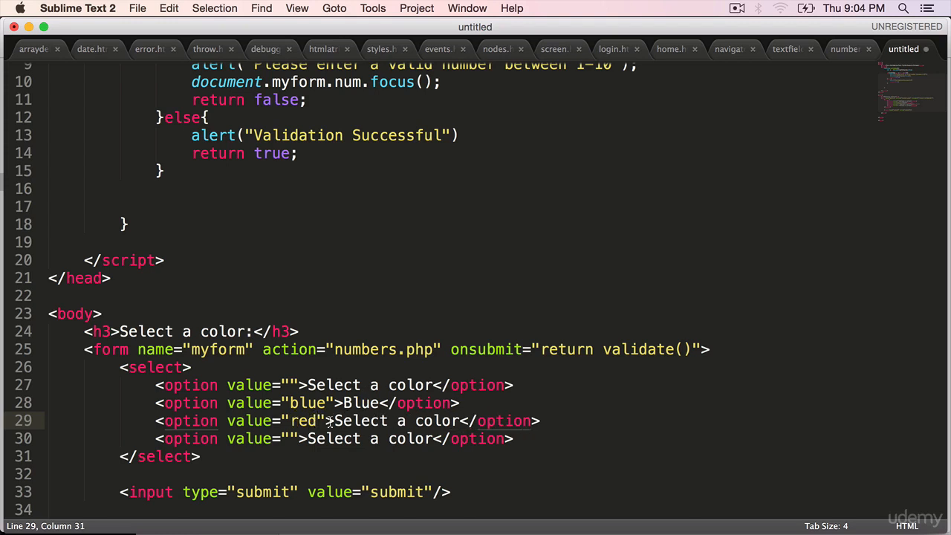
text(Red)
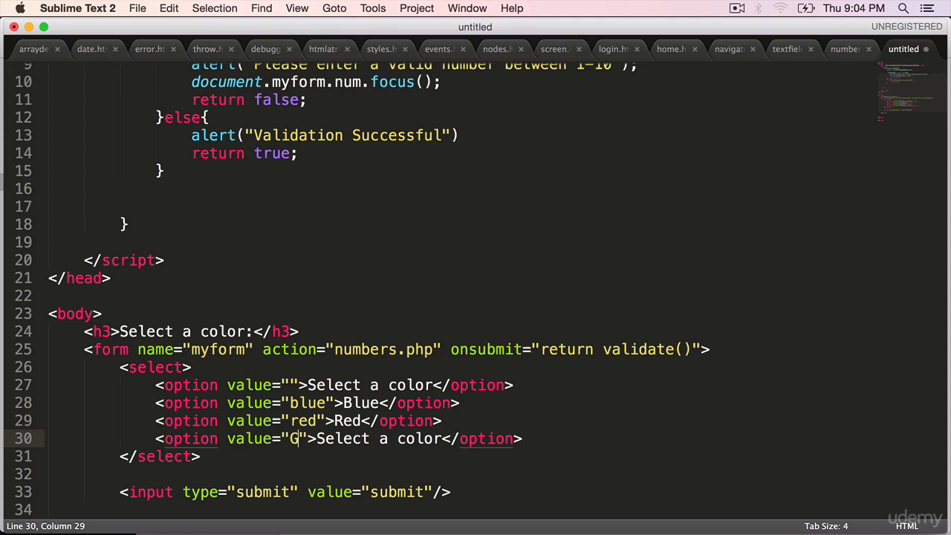
text(ree)
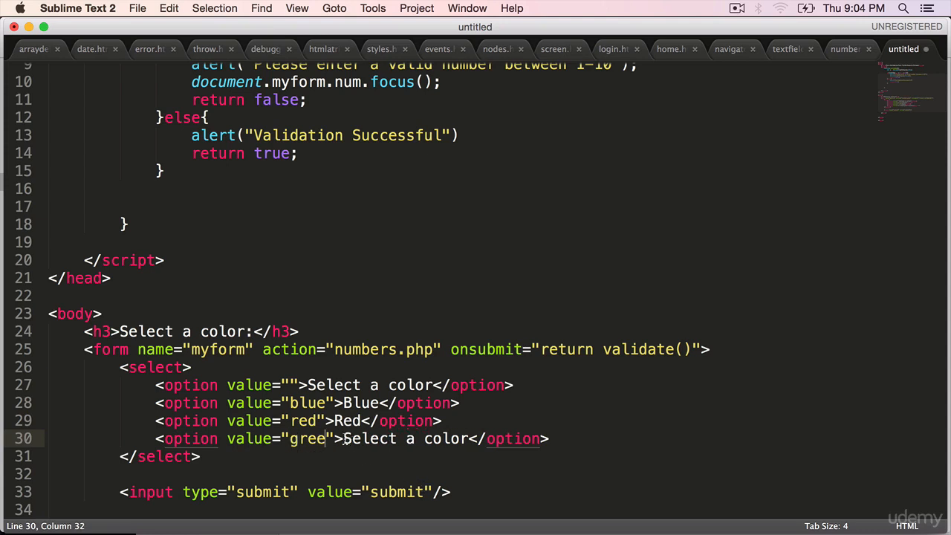
text(Green)
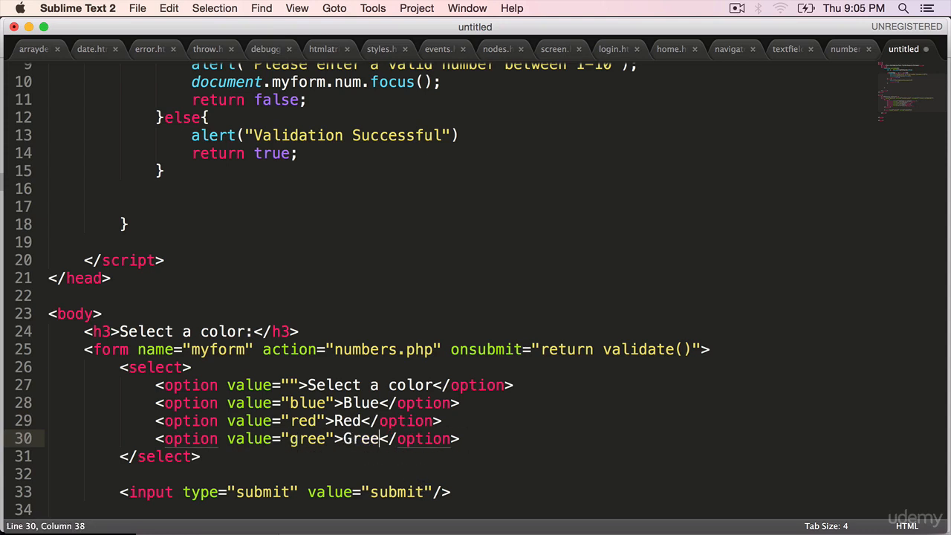
- Save the page as dropdown.html
key(cmd+s)
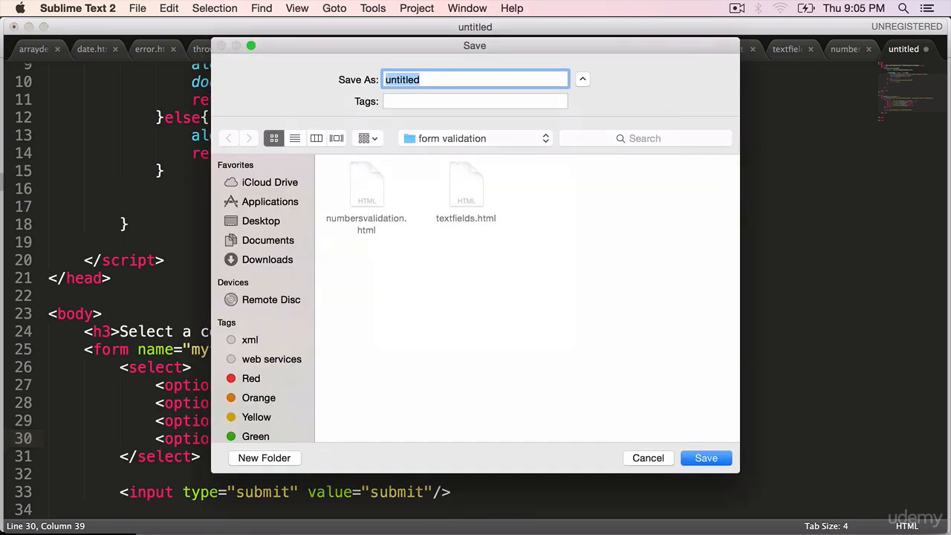
text(dropdown)
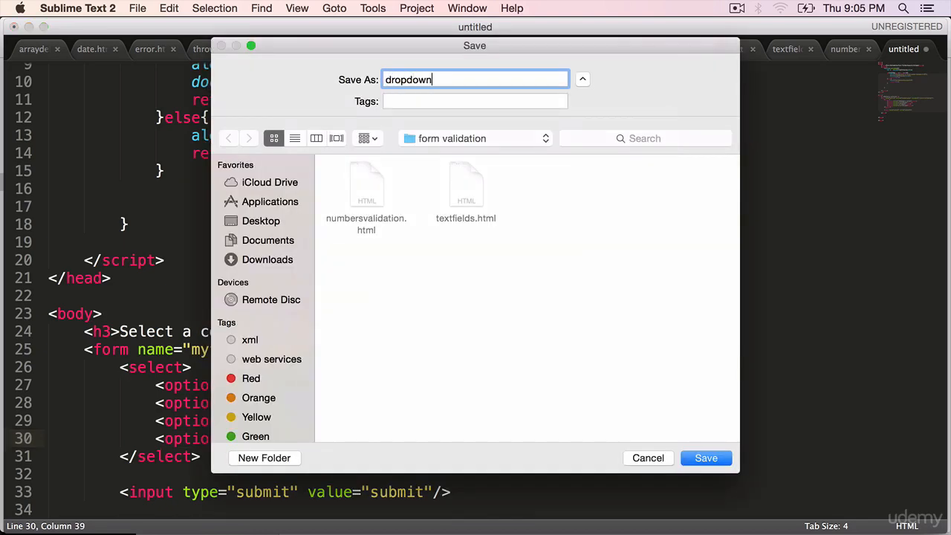
click(704, 458)
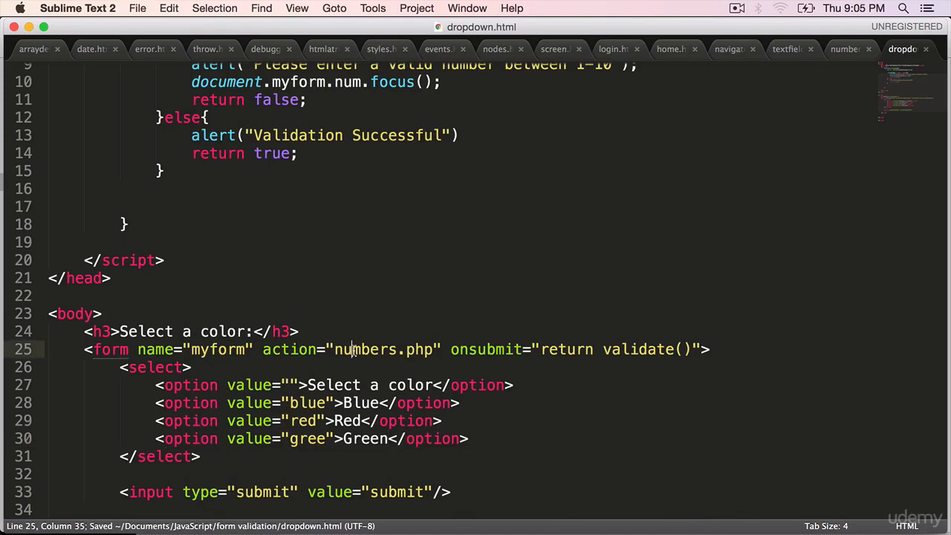
- Point the form's action to dropdown.php and save
text(drop)
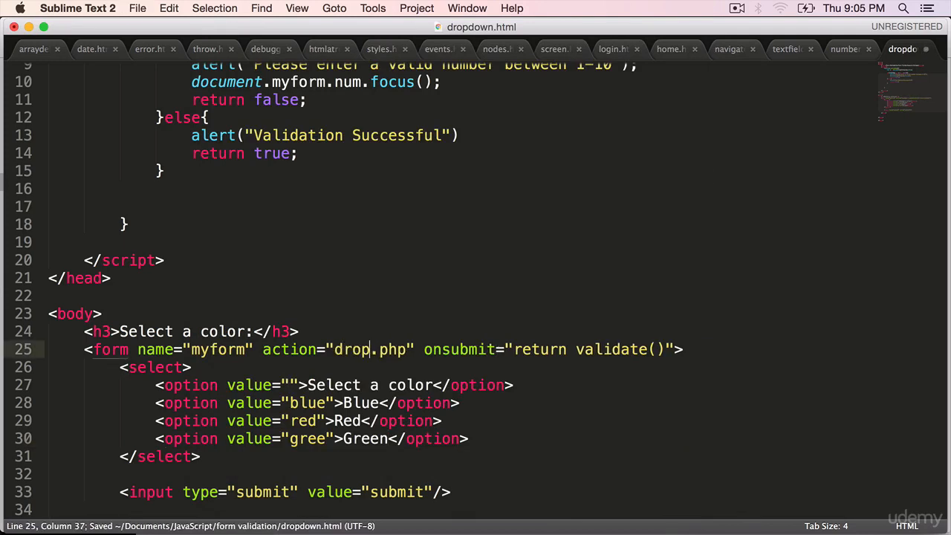
text(down)
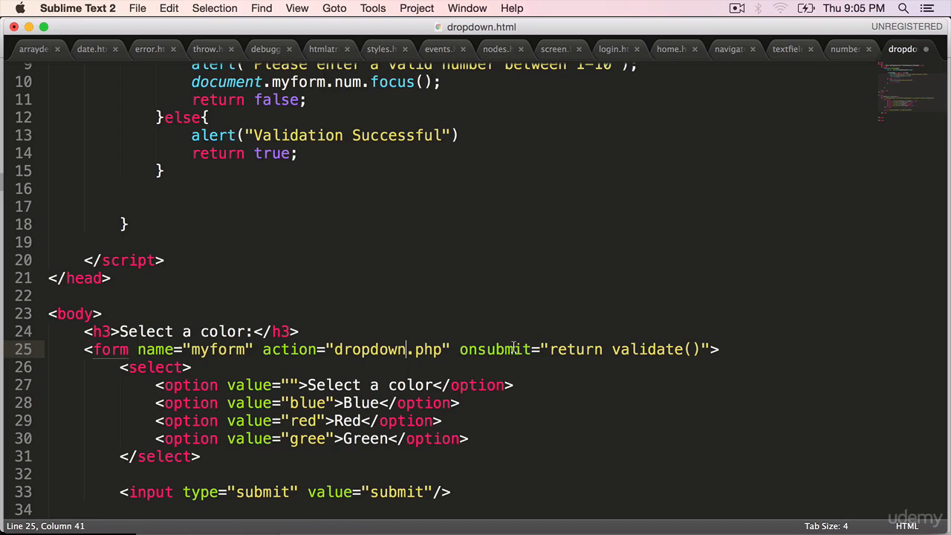
double_click(368, 349)
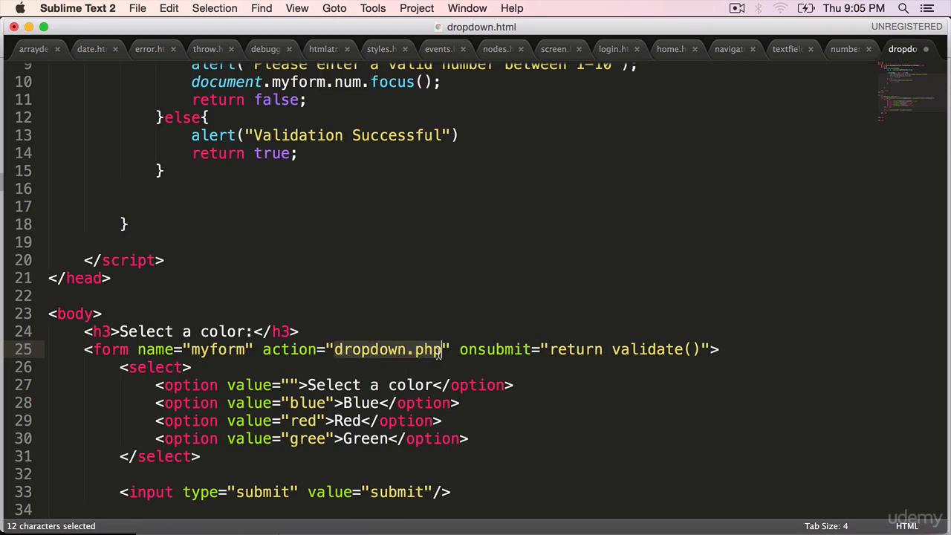
key(cmd+s)
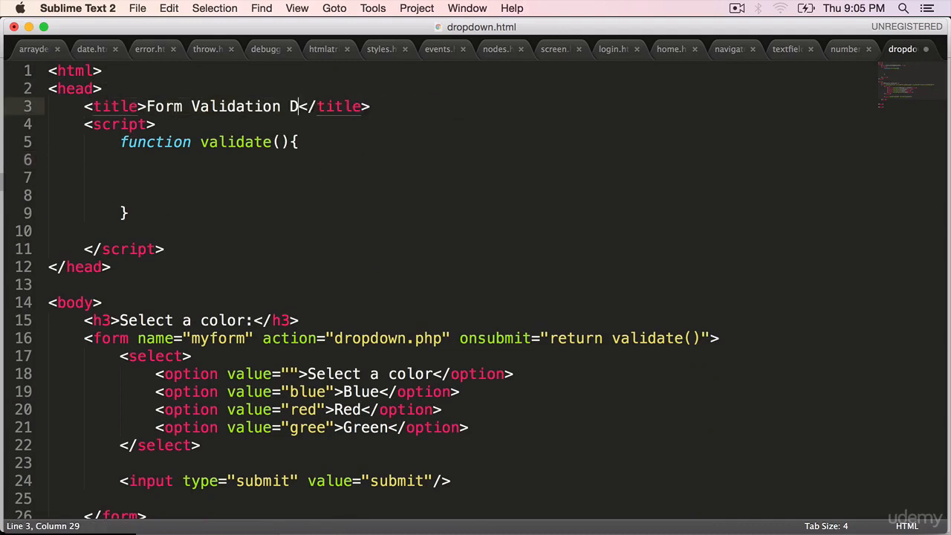
- Complete the title as "Form Validation Drop Downs", save, and select validate to start its body
text(rop Downs)
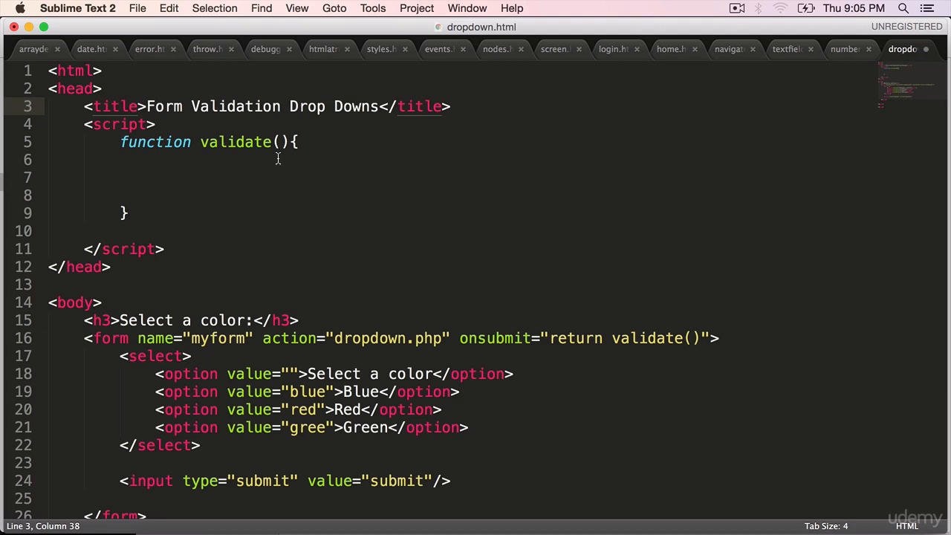
key(cmd+s)
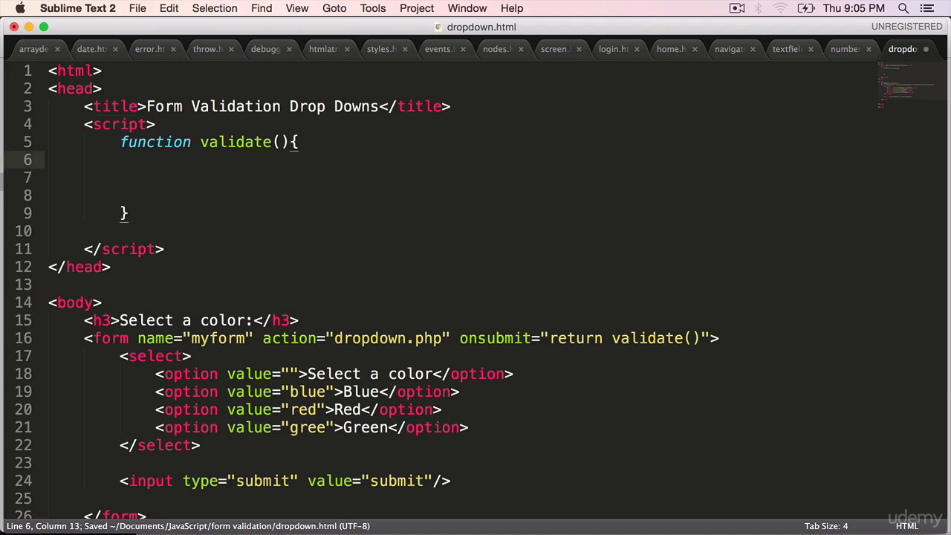
double_click(234, 143)
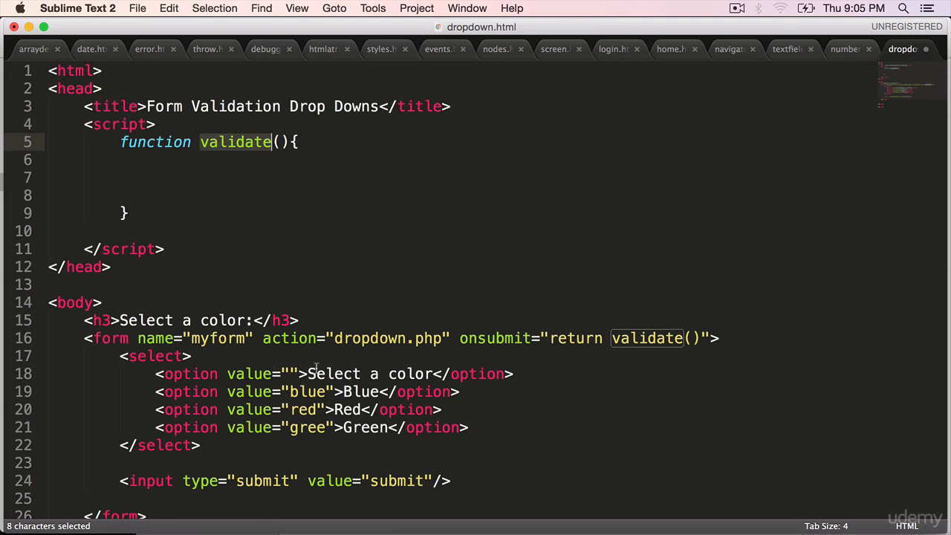
- Name the select "color" and write var color = document.myform.color.value; in validate()
text(var)
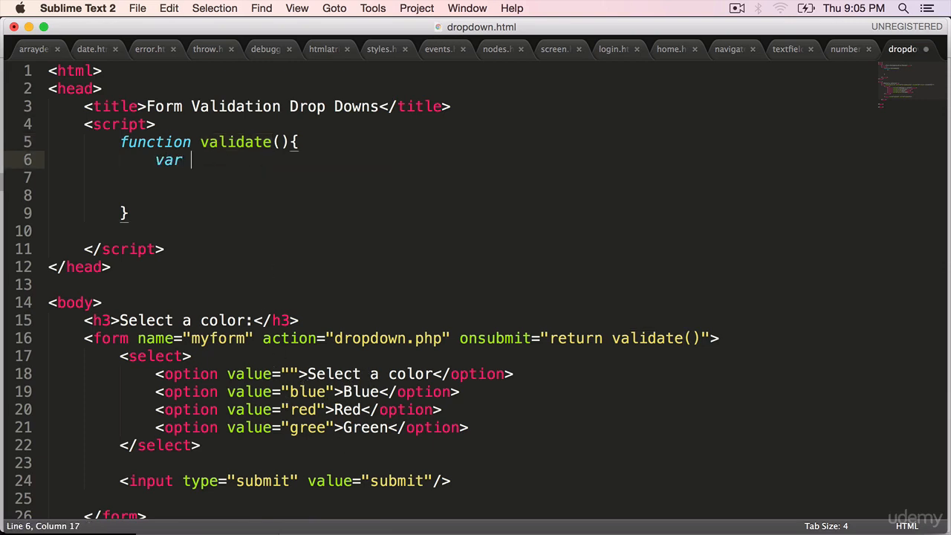
text(color =)
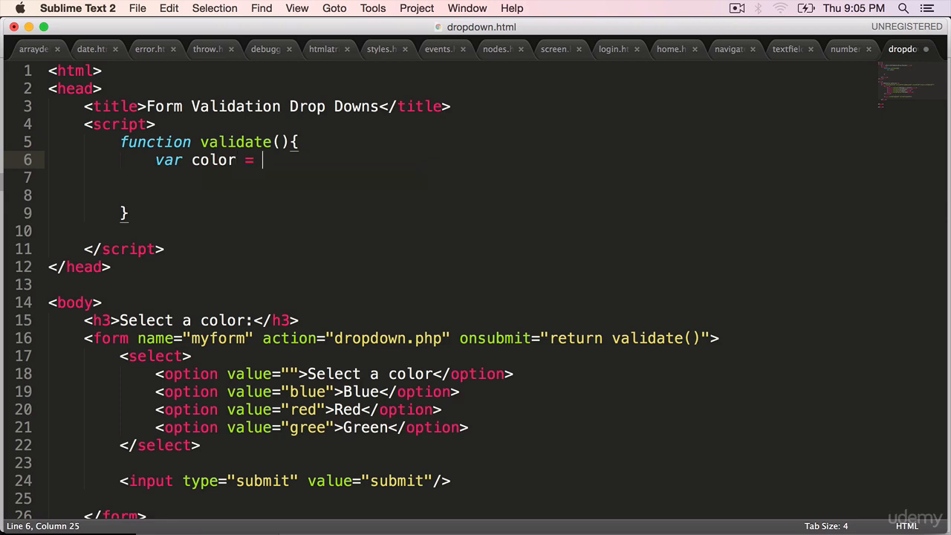
text(document)
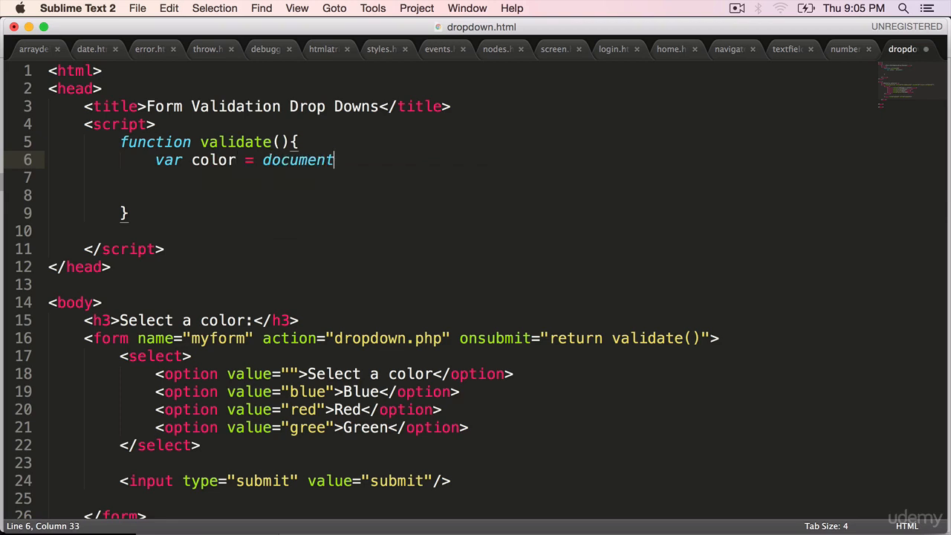
text(.)
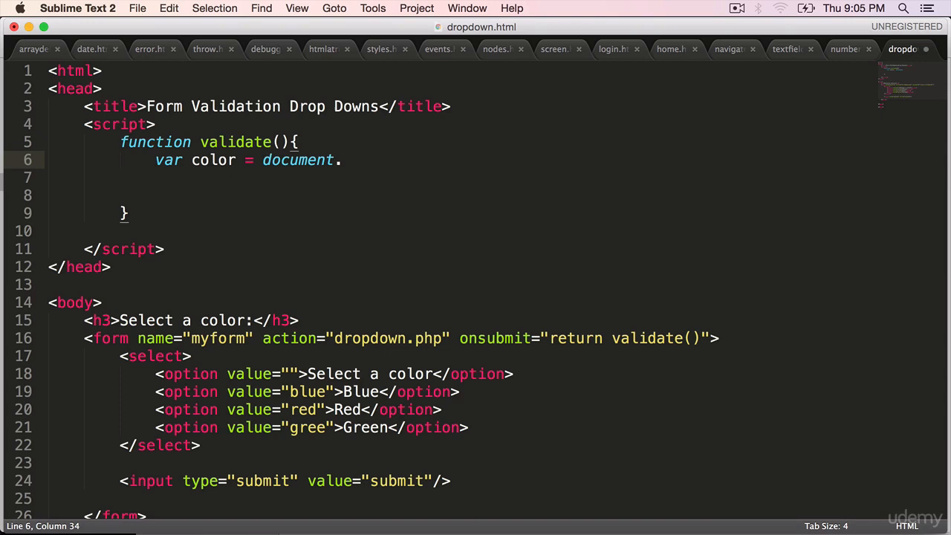
text(myform.)
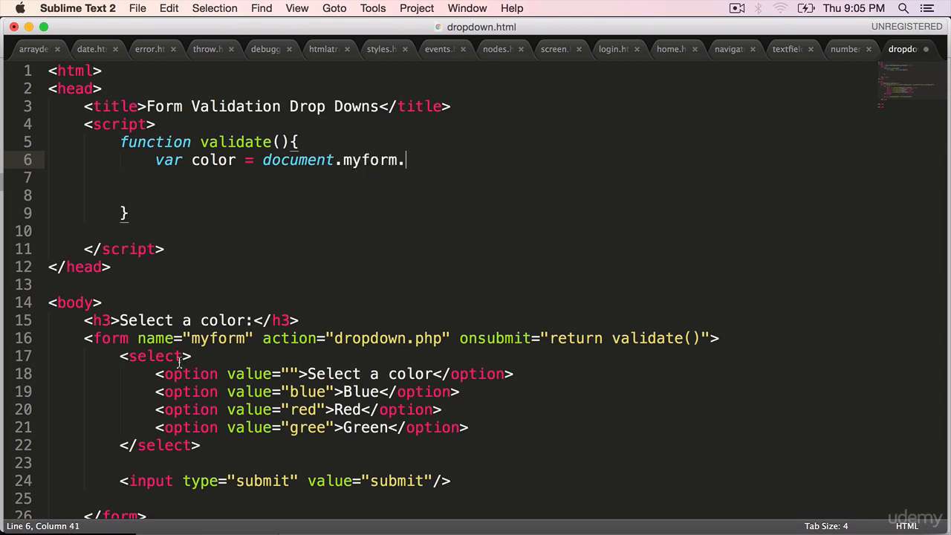
text(name="color)
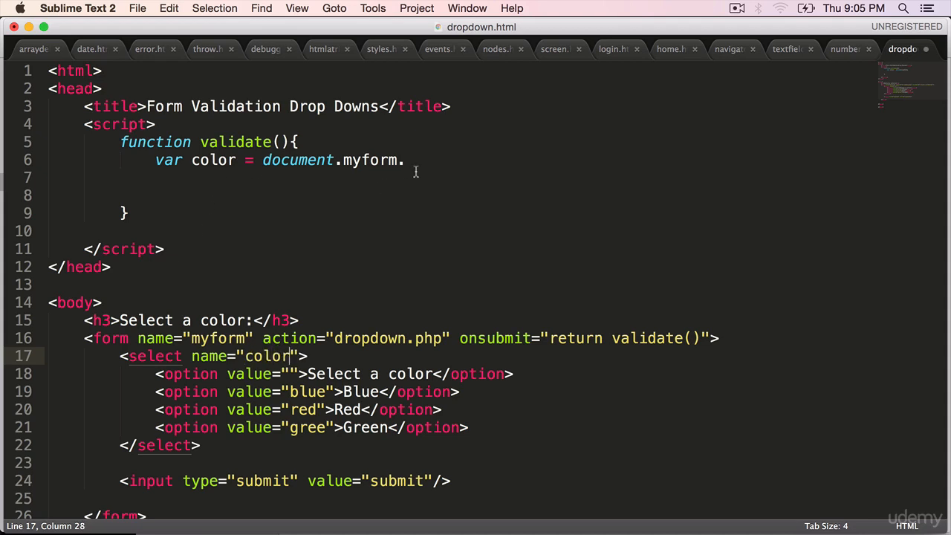
text(cl)
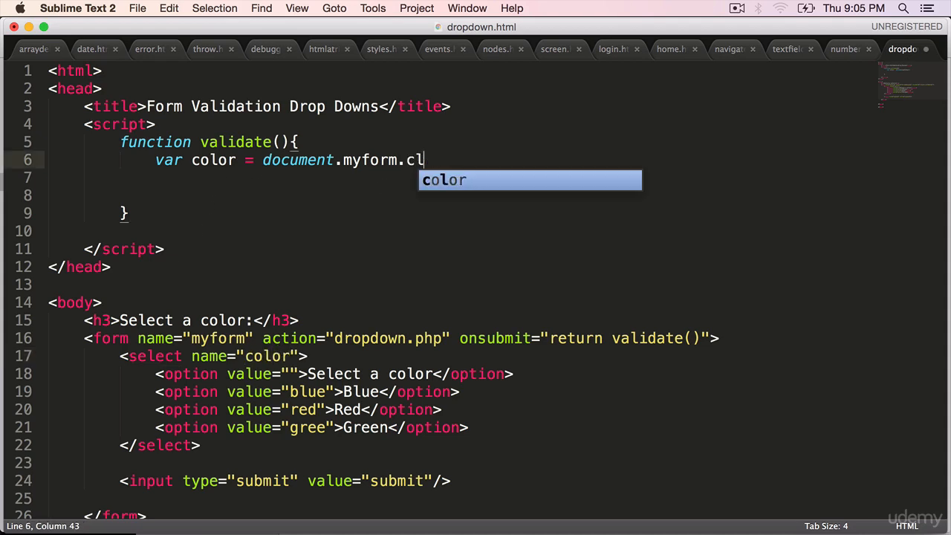
text(olor.v)
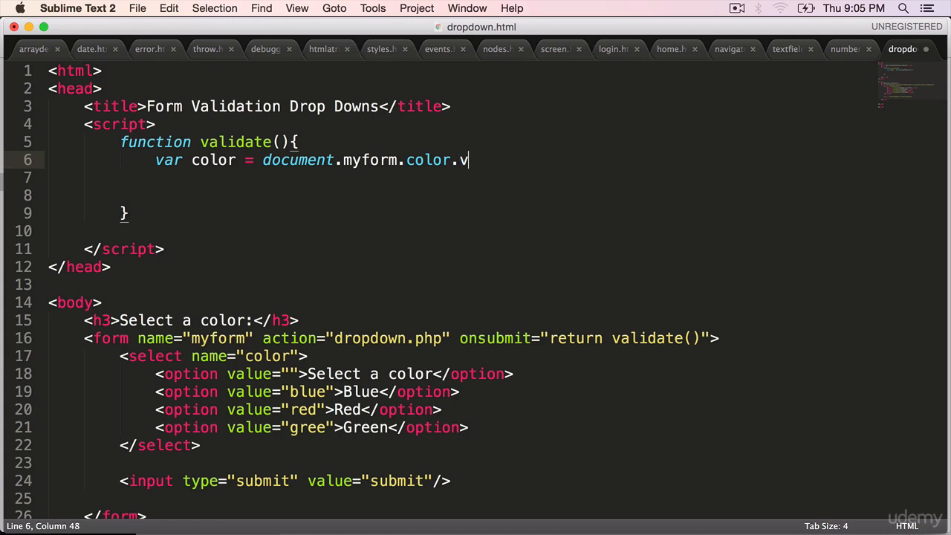
text(alue)
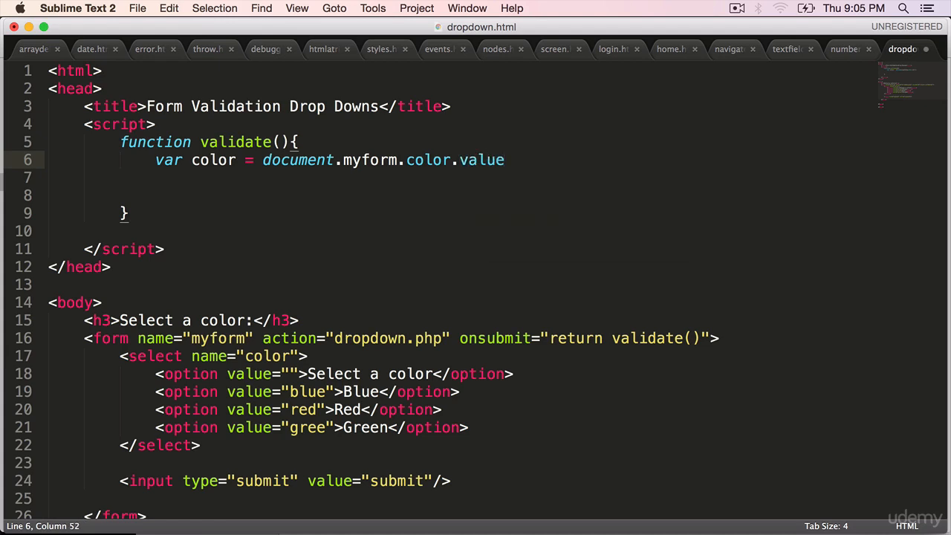
text(;)
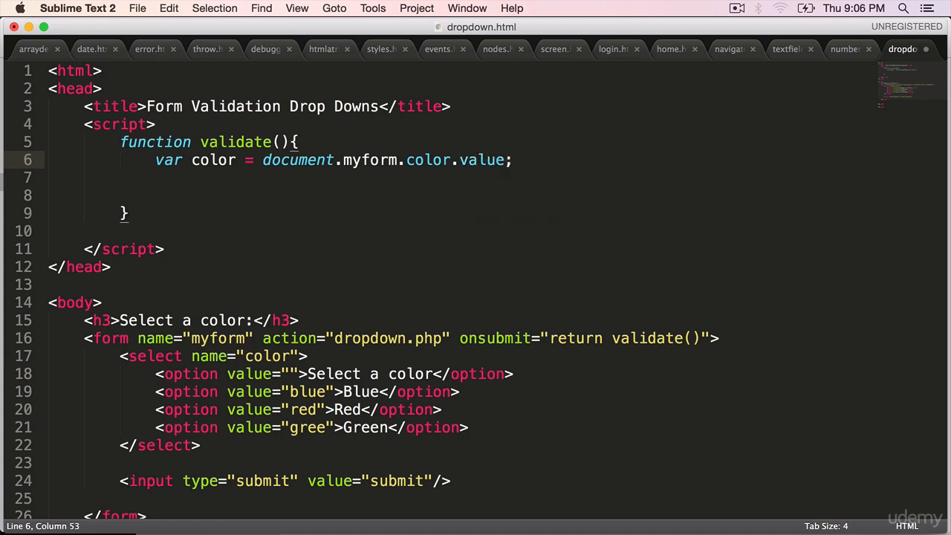
text(if)
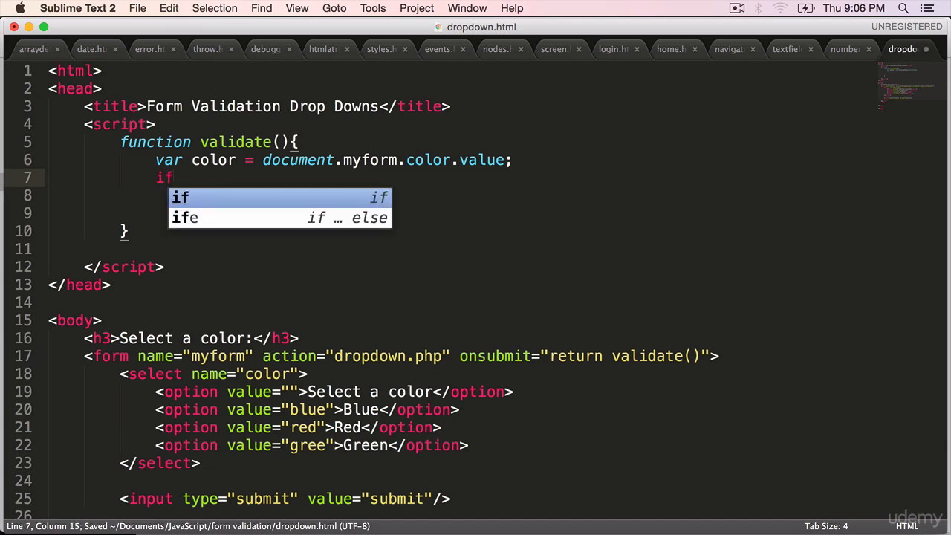
- Write if (color == "") alerting "Please select a color"
text((color))
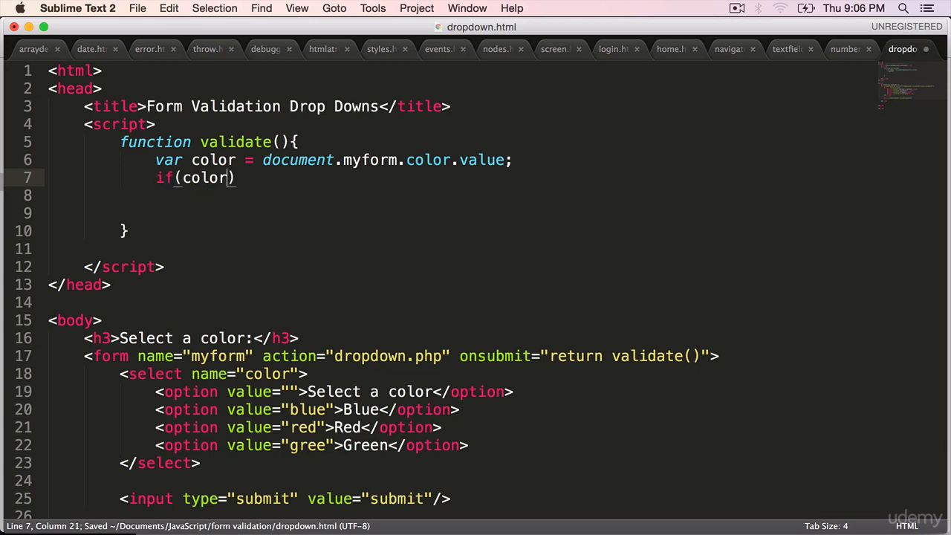
text(="")
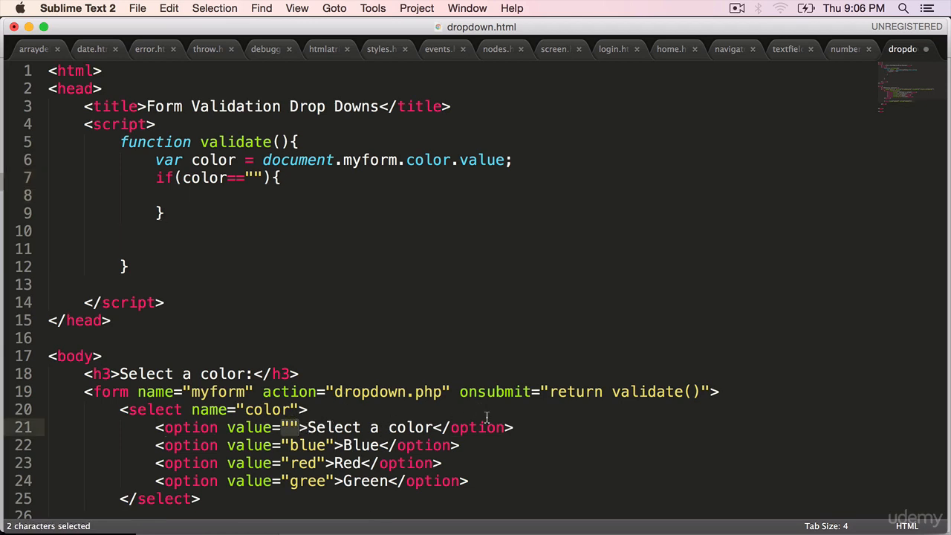
text(al)
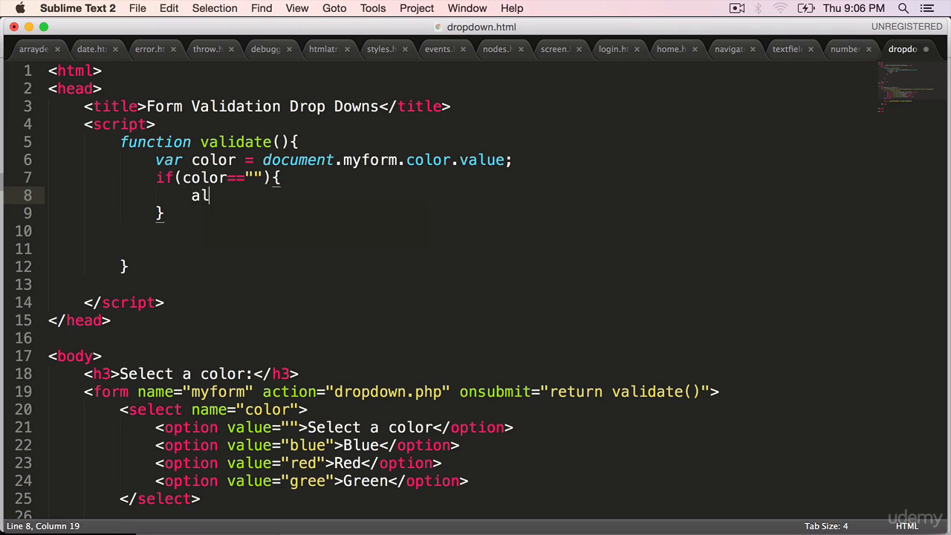
text(ert();)
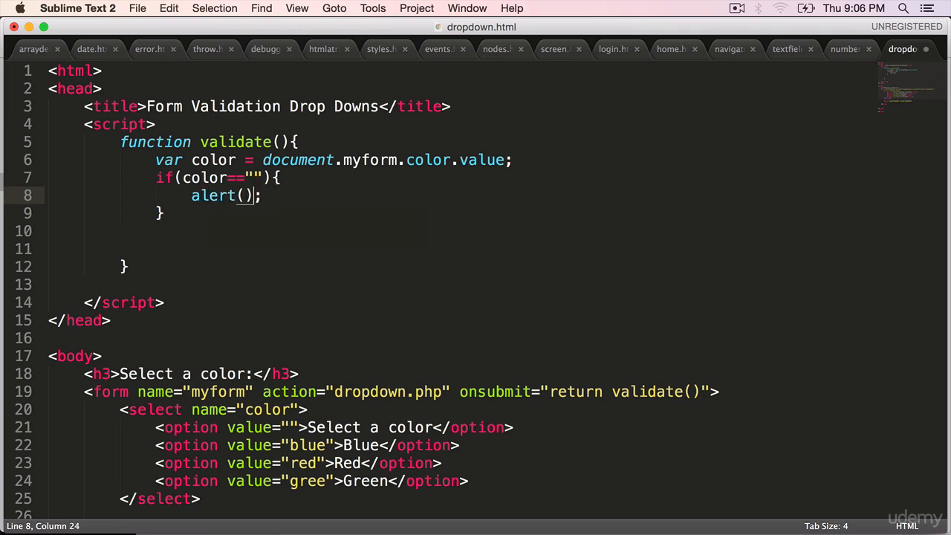
text(P")
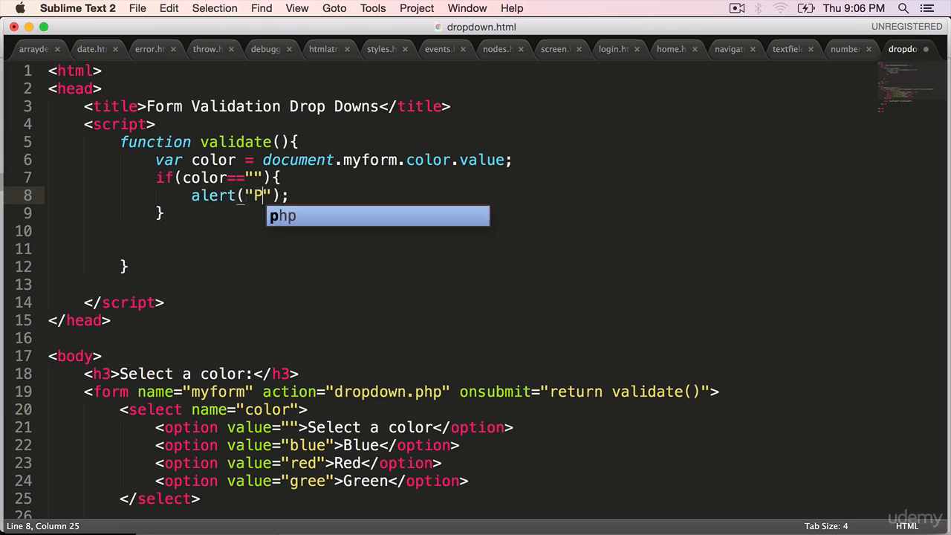
text(lease pic)
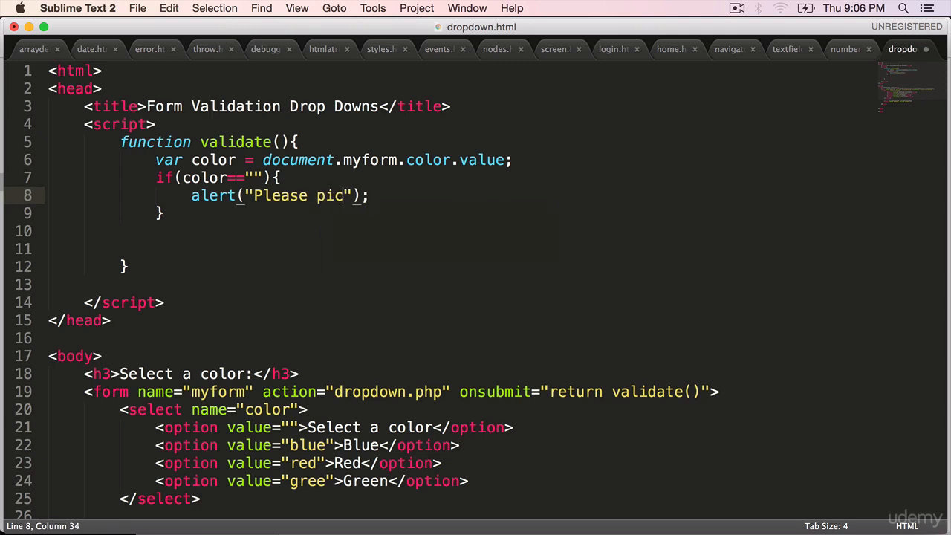
text(select a color)
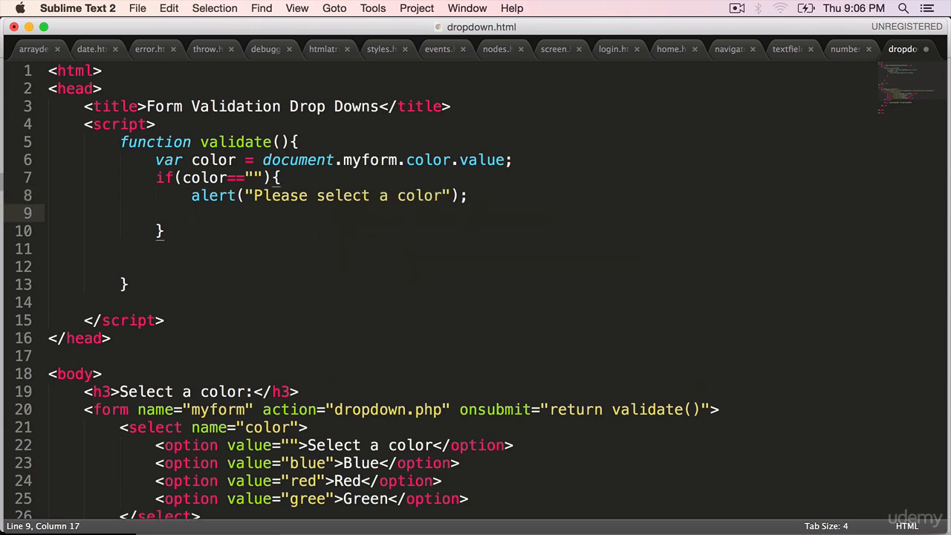
- Add document.myform.color.focus(); and return false; in the if, followed by an empty else block
text(document)
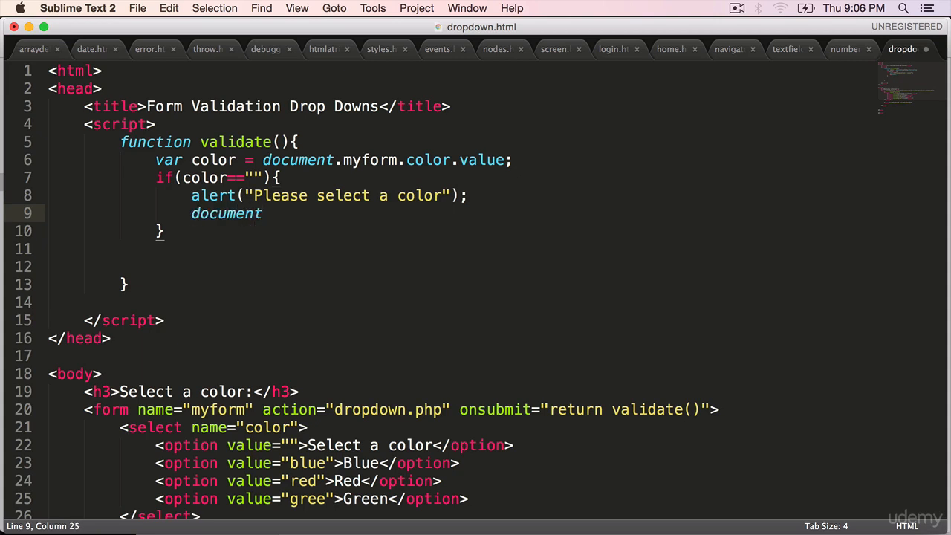
text(.)
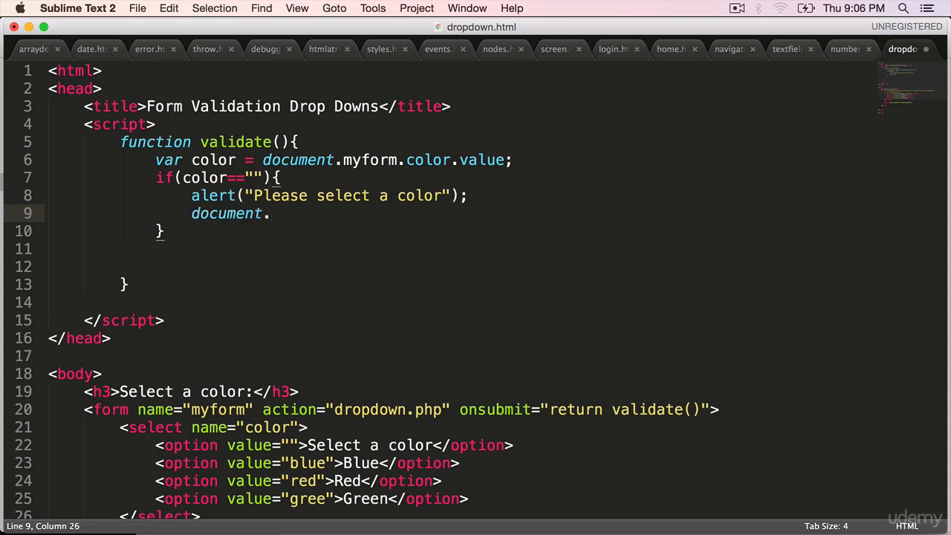
text(myform.color.foc)
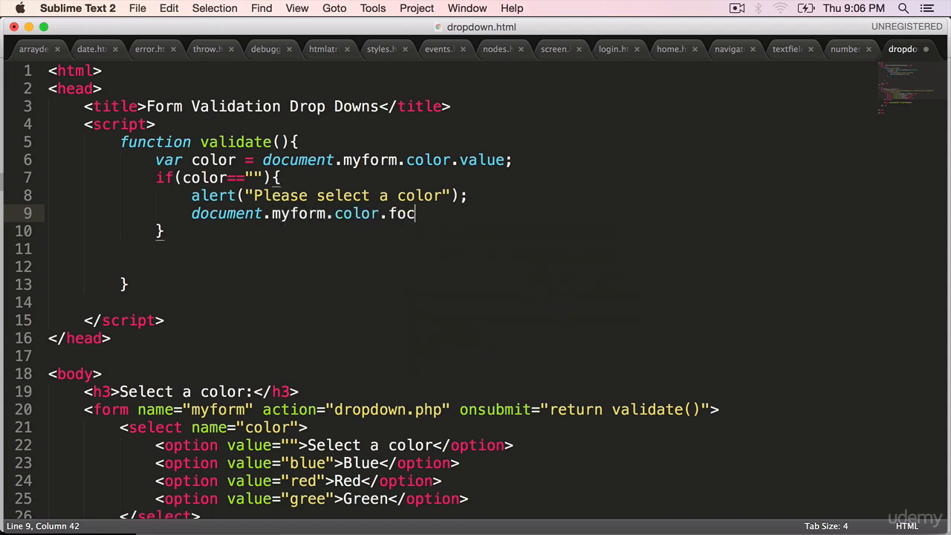
text(us();)
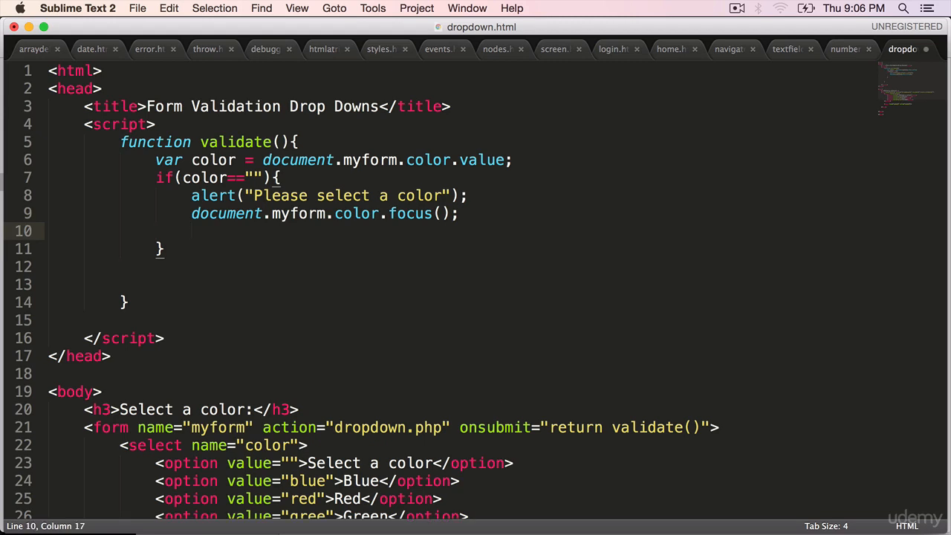
text(return fal)
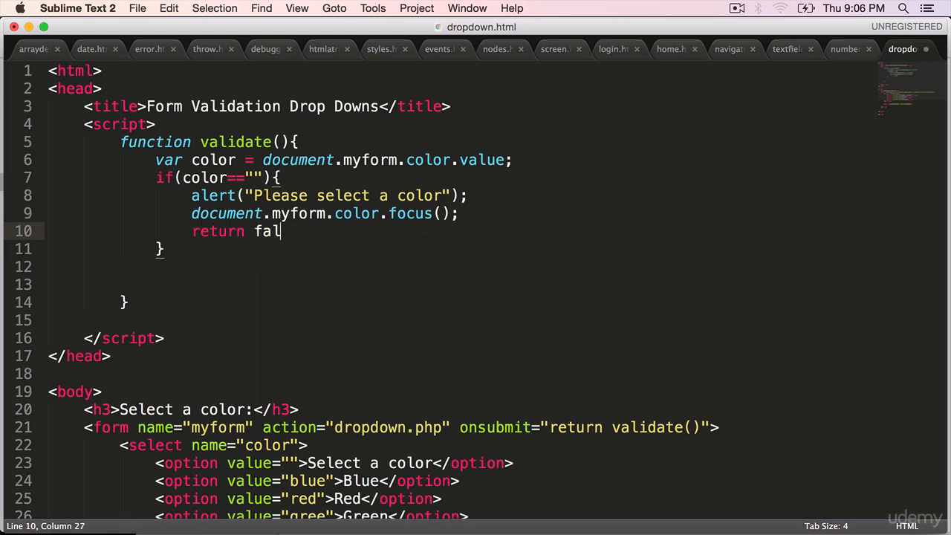
text(se;)
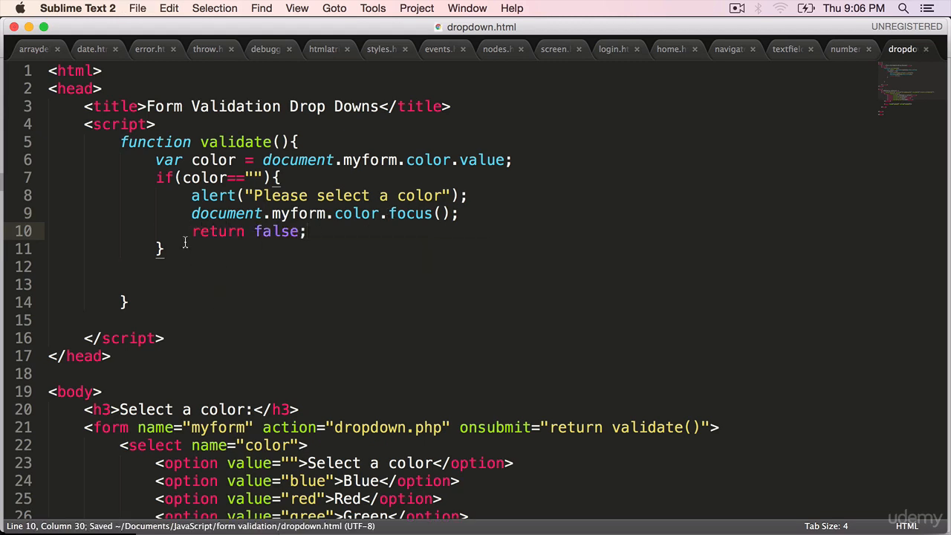
text(else{})
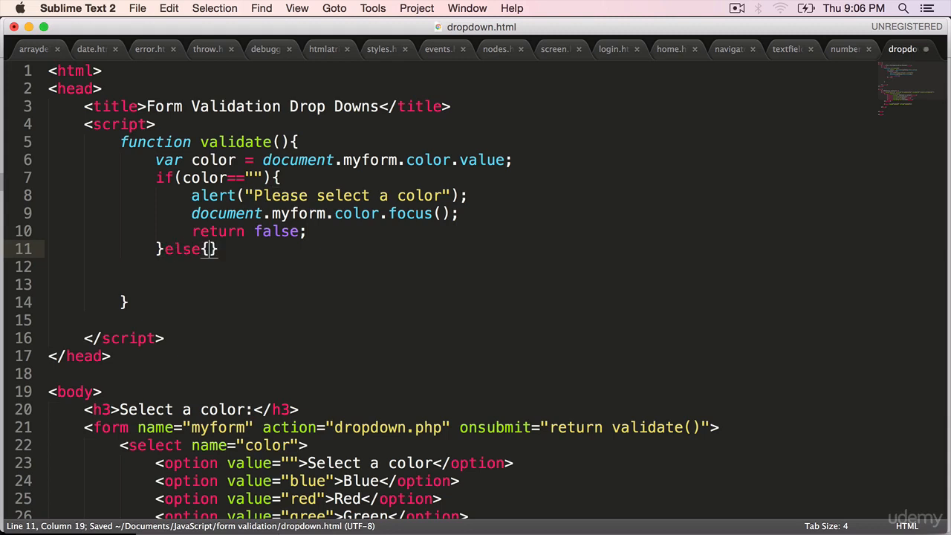
- In the else block alert "Validation is successful" and return true, then save the script
text(alert()
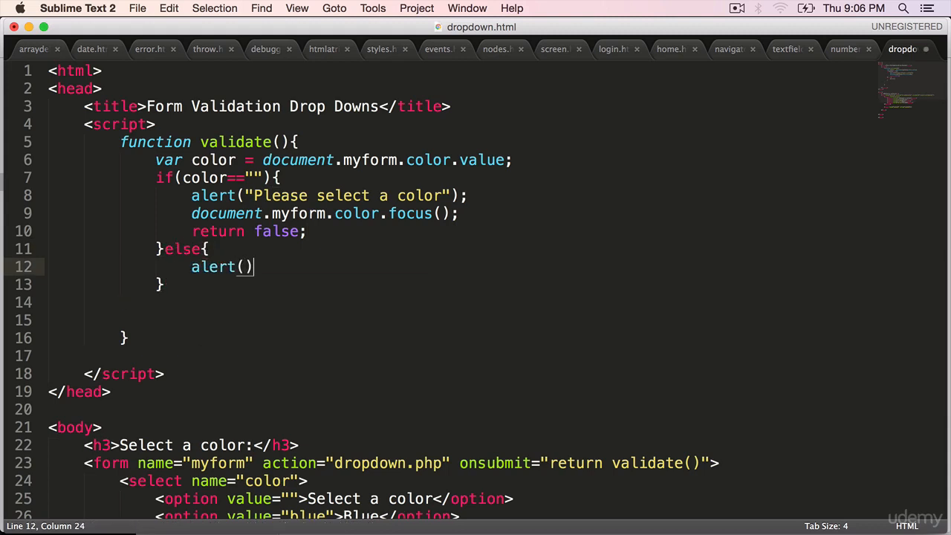
text("");)
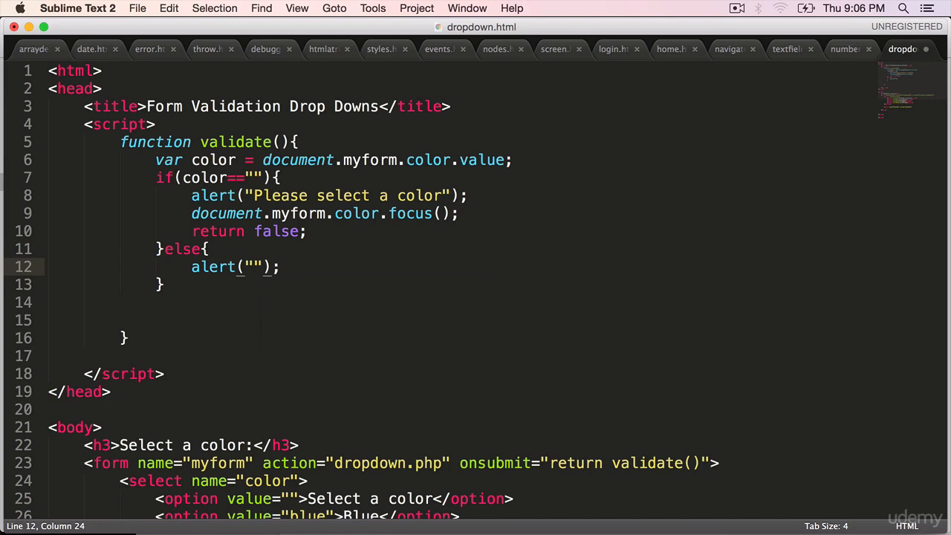
text(Validation is succ)
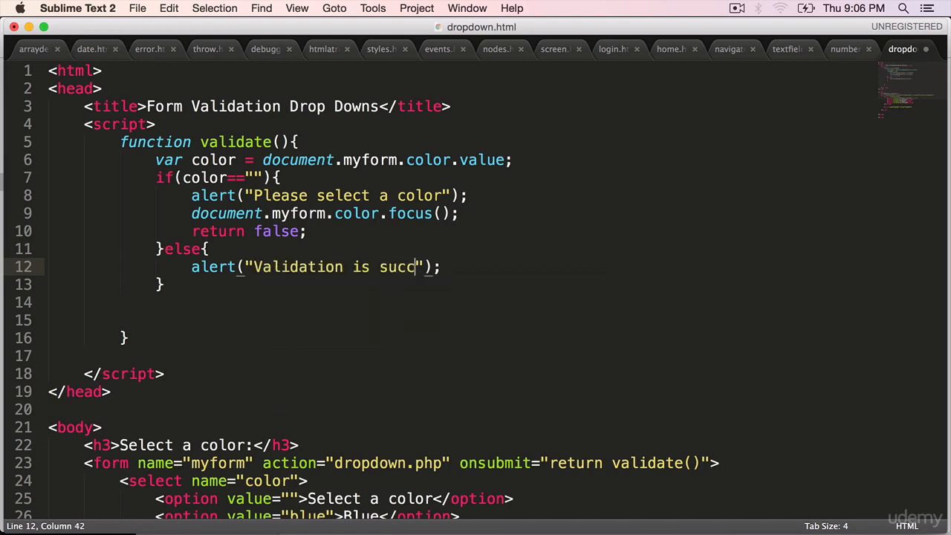
text(essful)
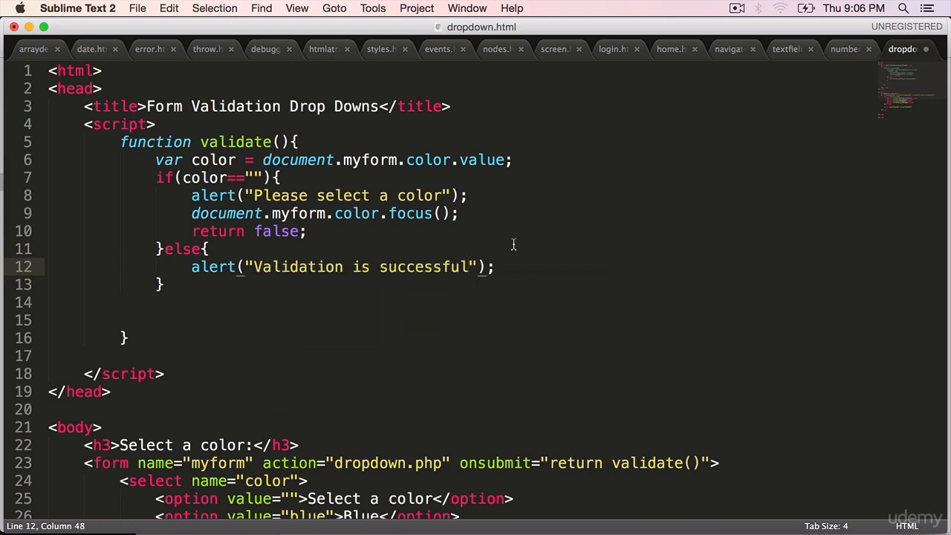
text(return t)
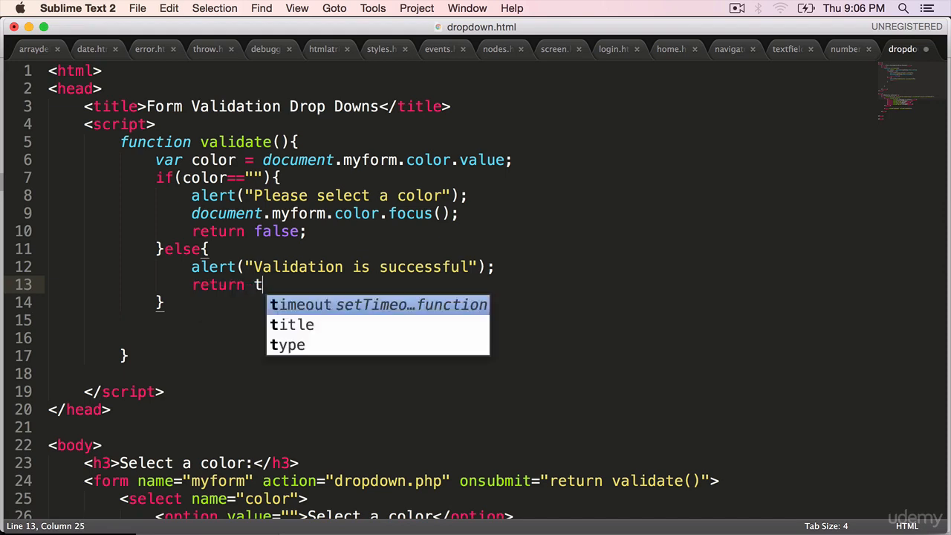
text(rue;)
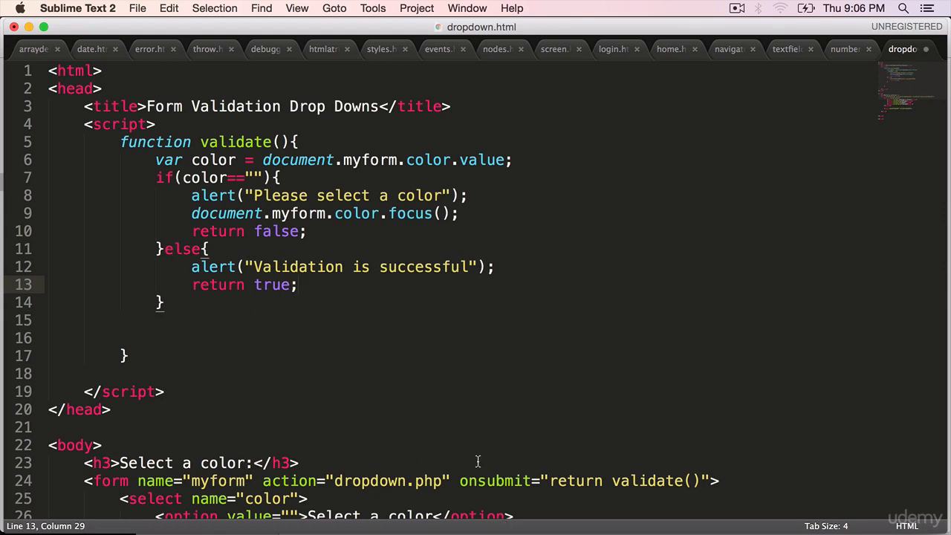
key(cmd+s)
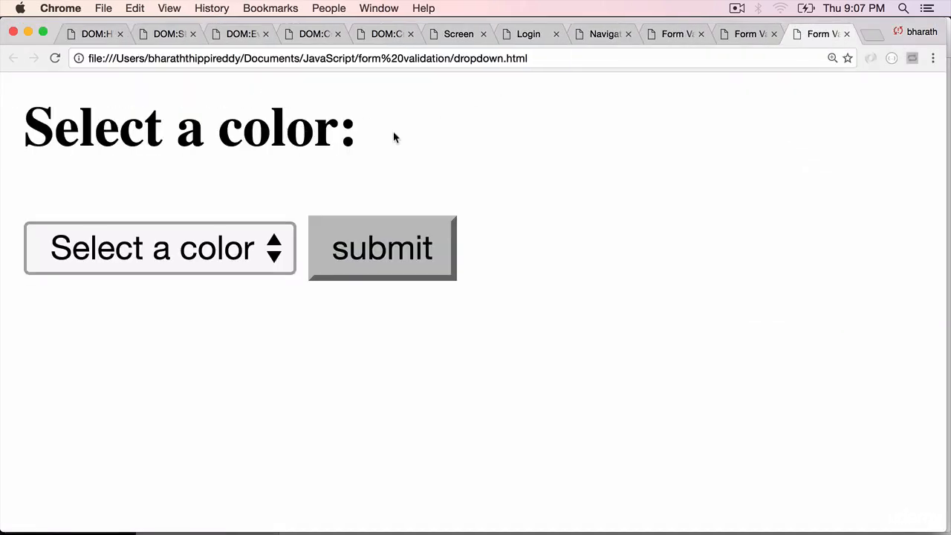
mouse_move(208, 256)
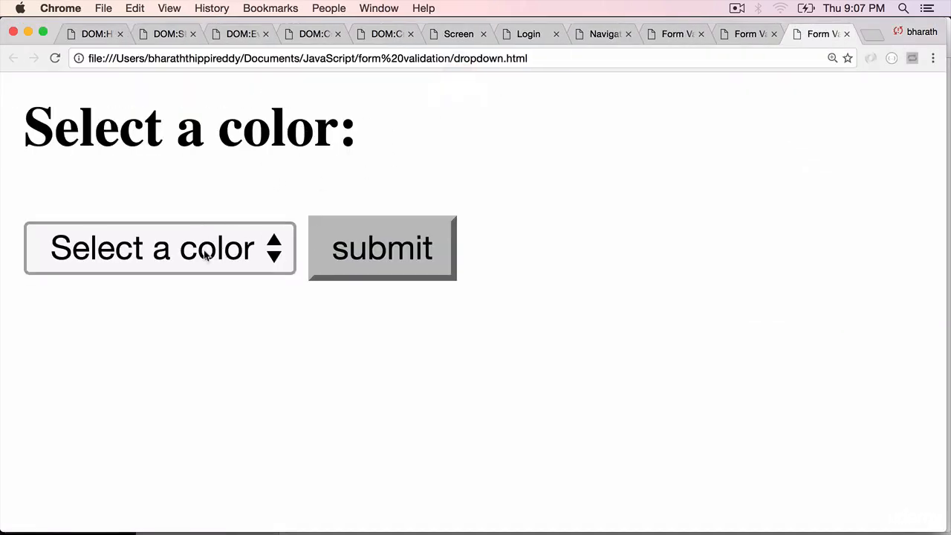
- Submit the form with no color chosen and dismiss the "Please select a color" alert
click(382, 246)
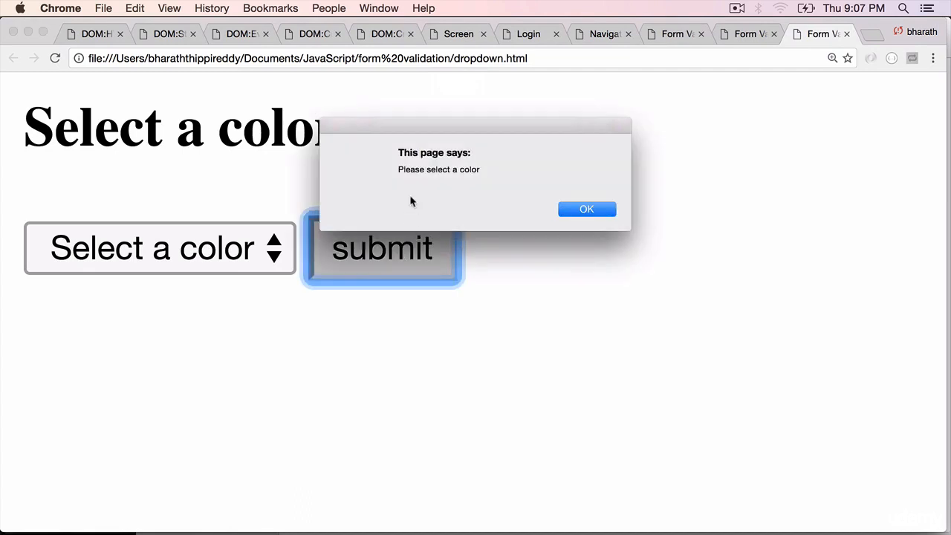
mouse_move(585, 208)
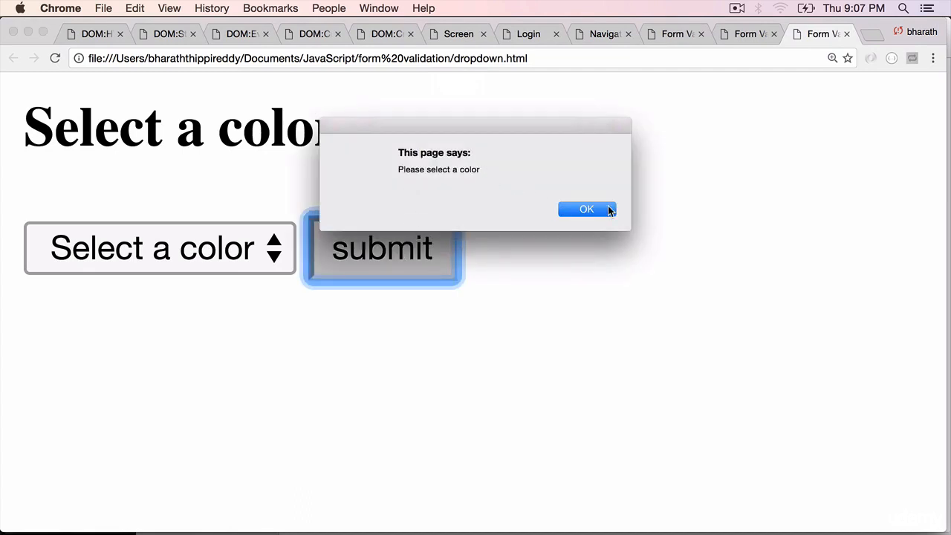
click(585, 208)
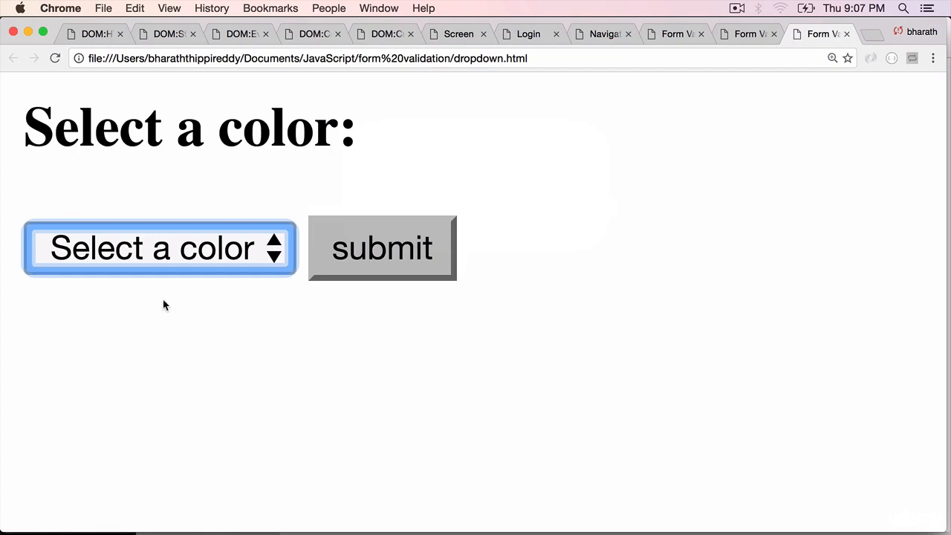
mouse_move(184, 258)
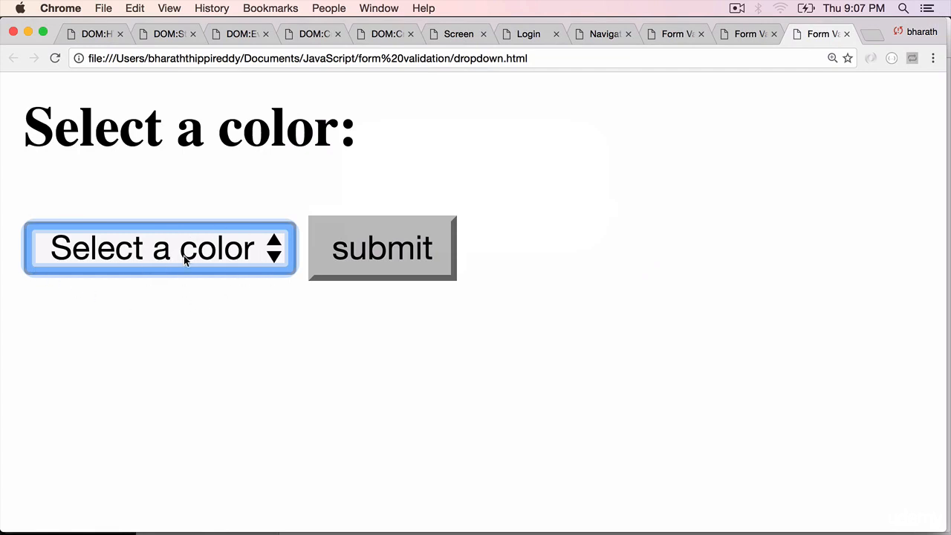
- Choose Blue, submit, dismiss the "Validation is successful" alert and go back to the form page
click(159, 246)
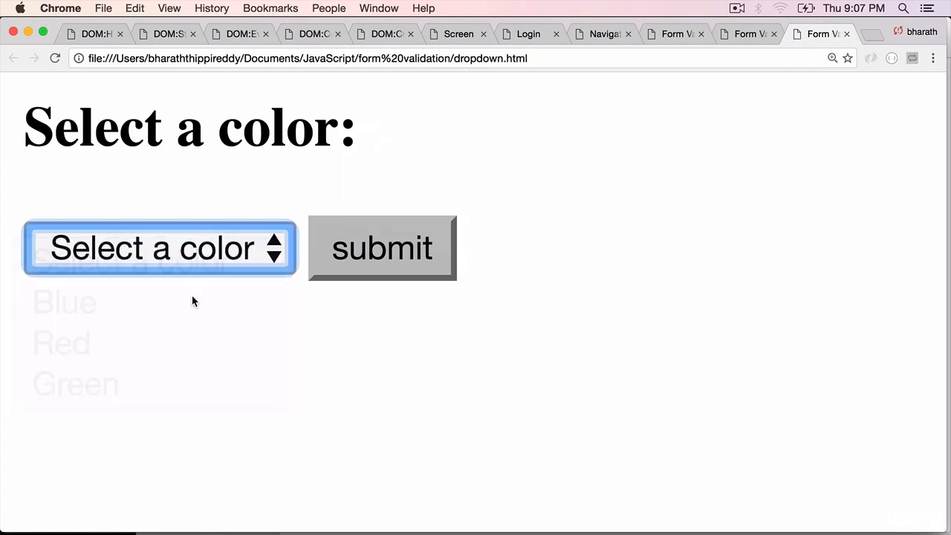
click(380, 248)
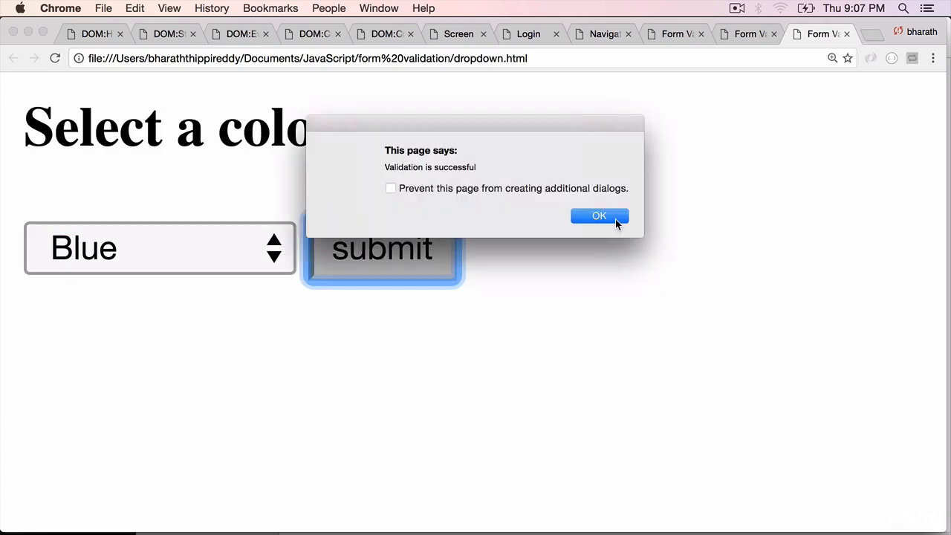
click(600, 216)
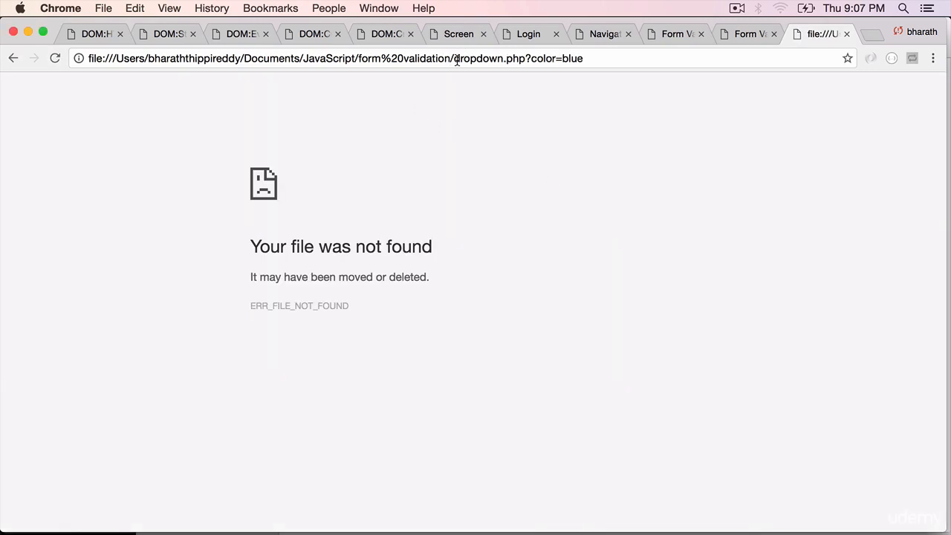
double_click(490, 58)
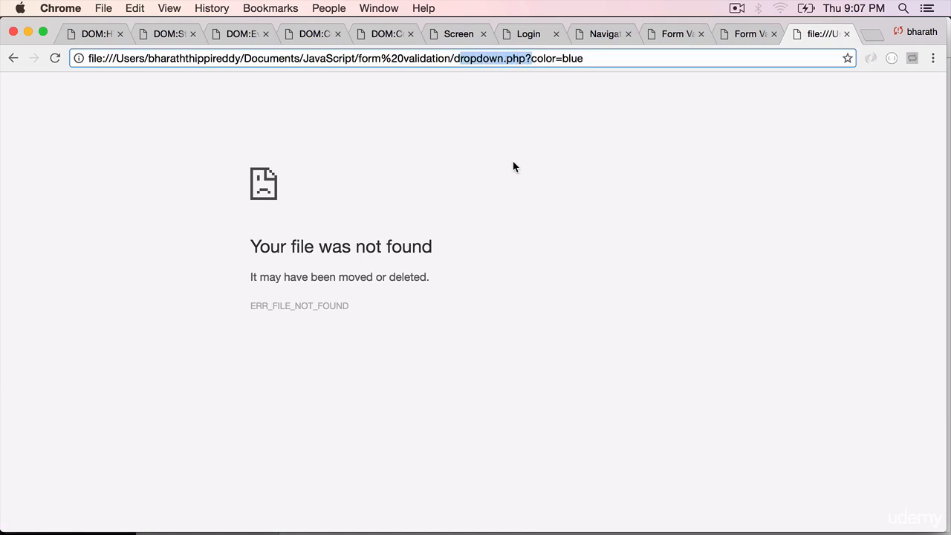
click(12, 58)
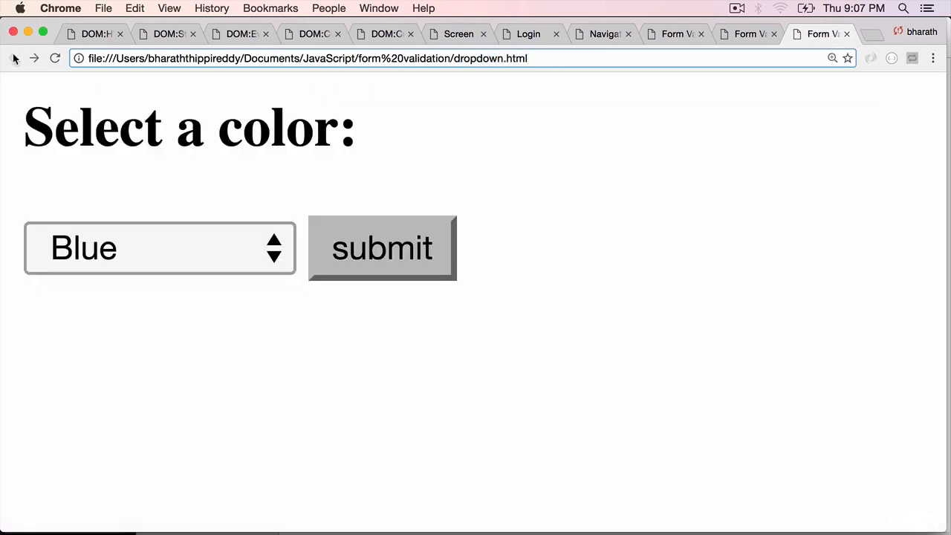